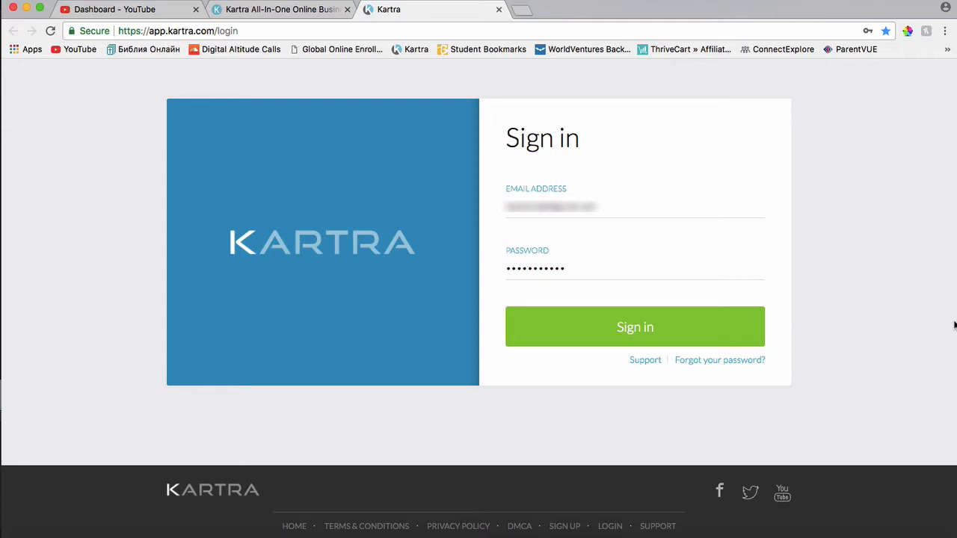
mouse_move(952, 247)
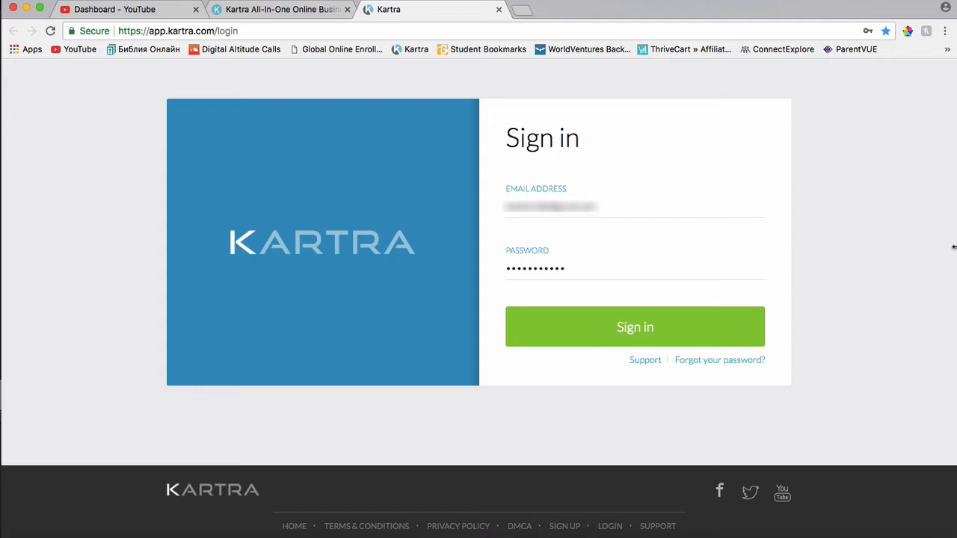
Sign in to Kartra using the pre-filled email address and password.
click(635, 327)
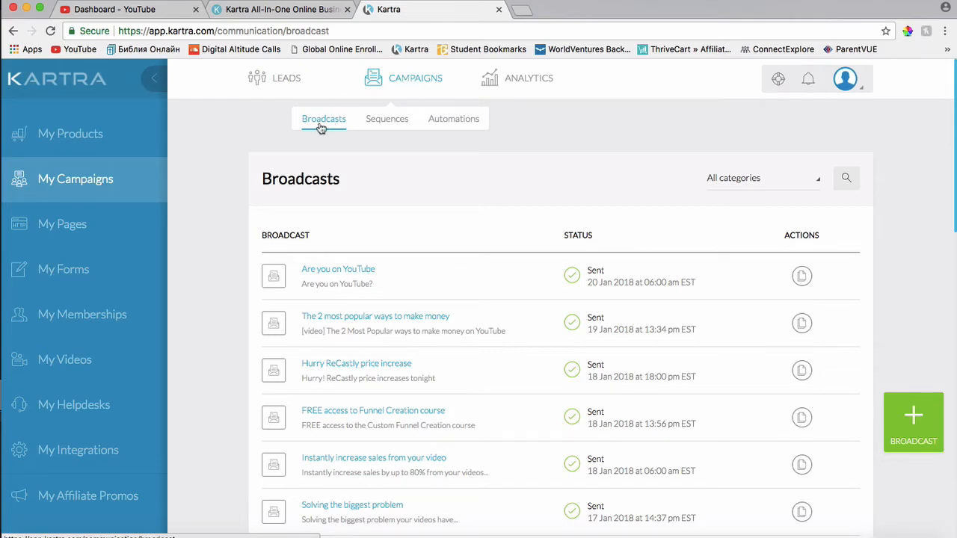
mouse_move(332, 132)
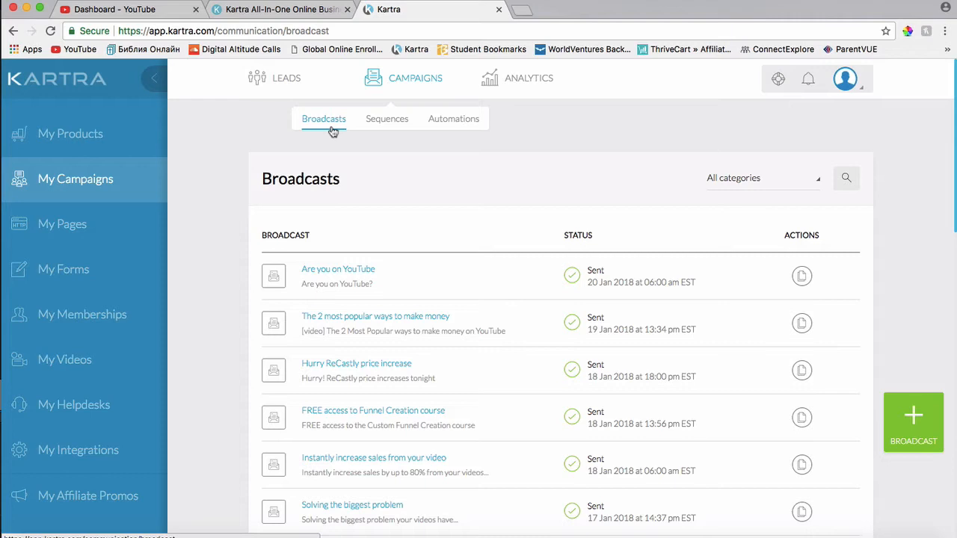
mouse_move(281, 250)
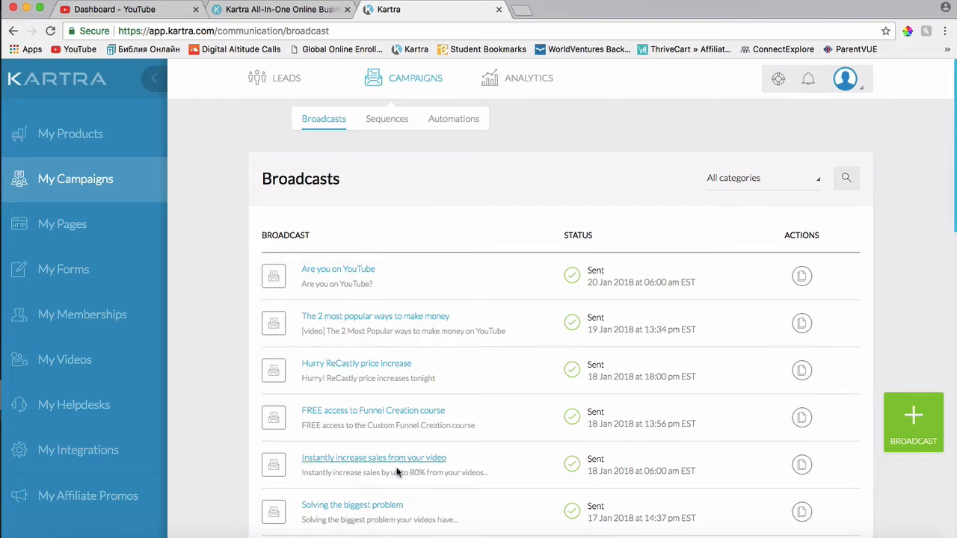
mouse_move(523, 152)
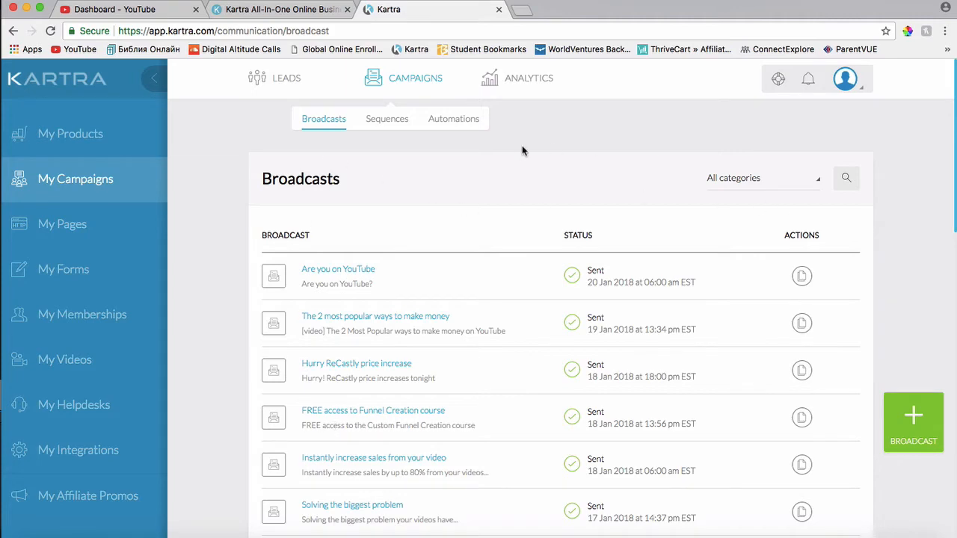
mouse_move(913, 423)
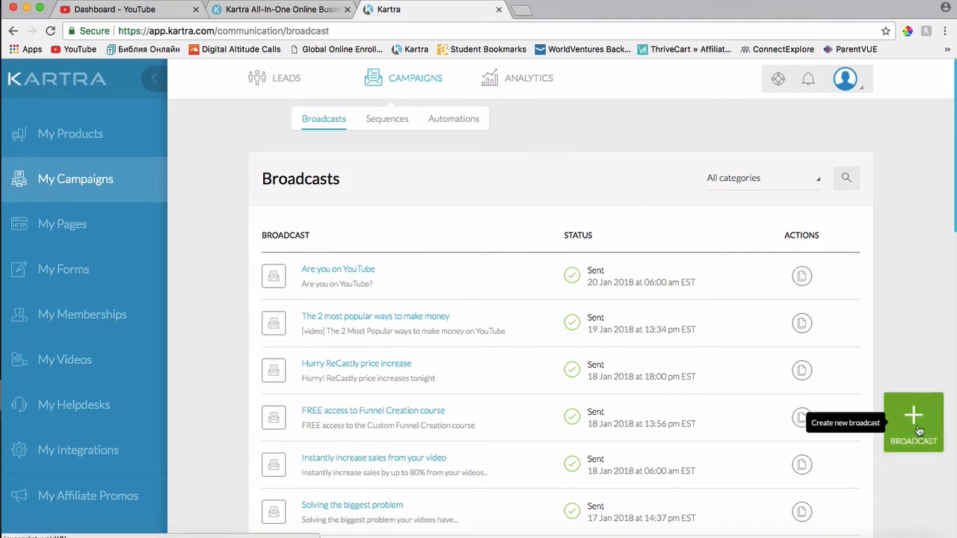
Create a broadcast named 'How I got started with Internet Marketin' under All Subscribers.
click(912, 422)
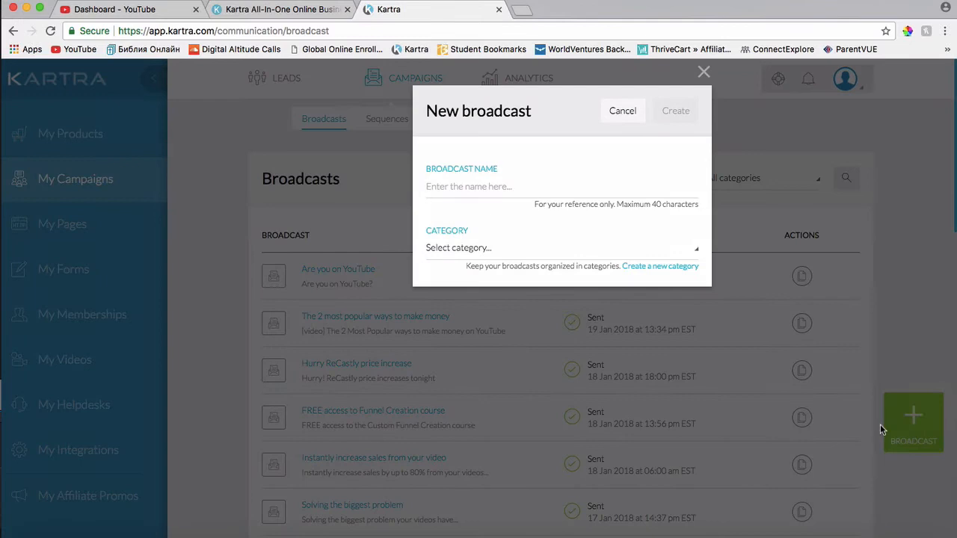
click(469, 186)
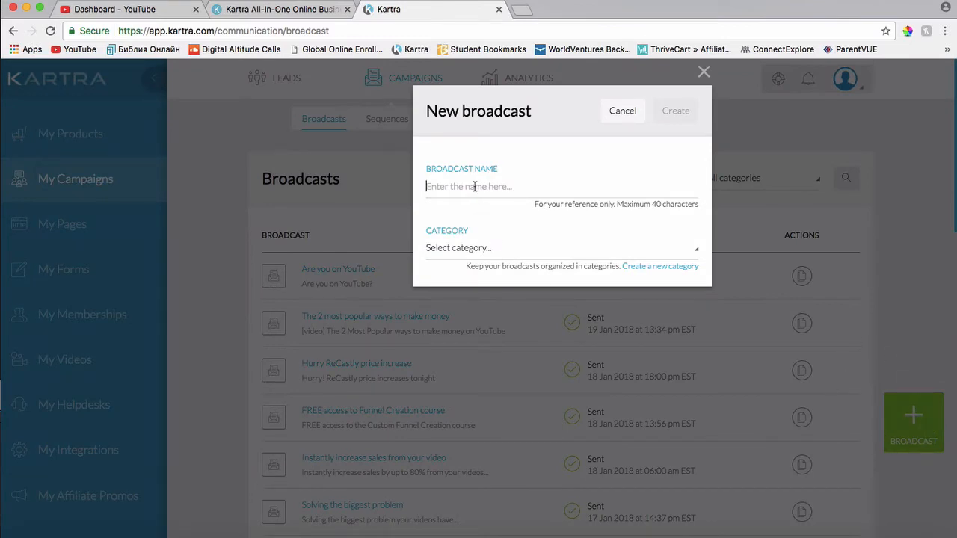
click(560, 187)
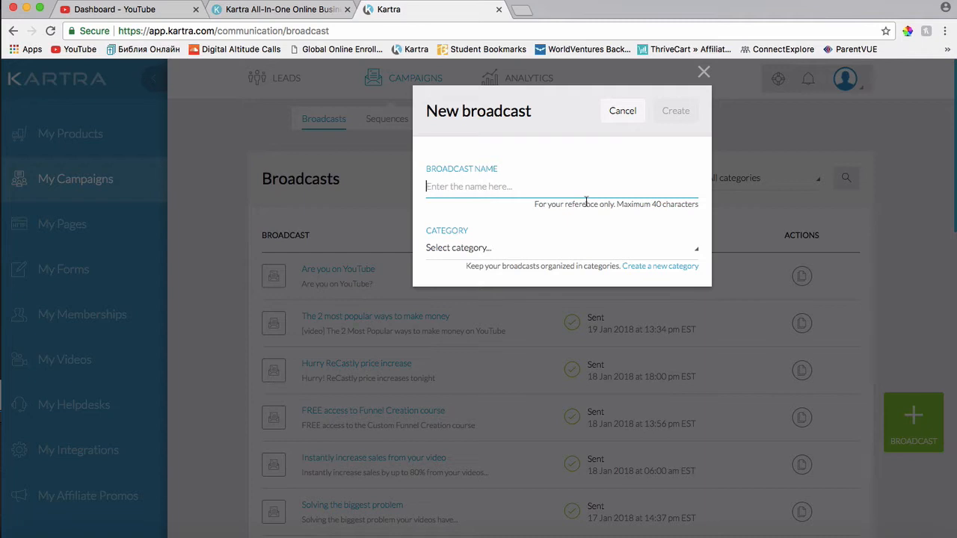
mouse_move(566, 196)
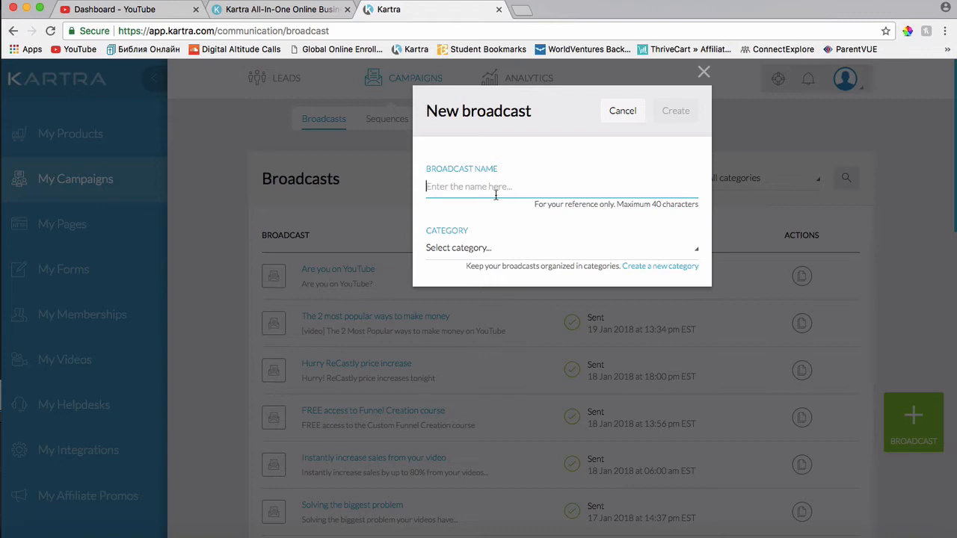
text(How I got star)
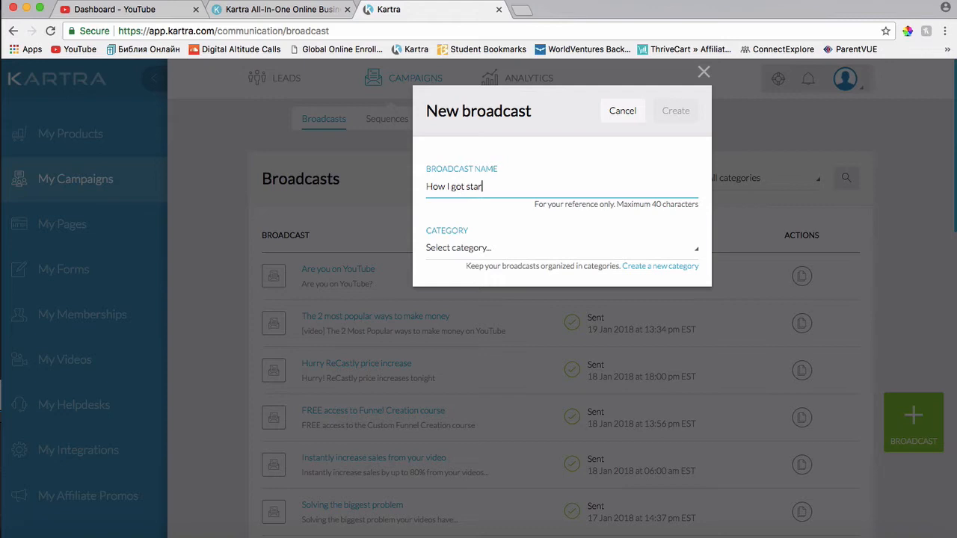
text(ted with)
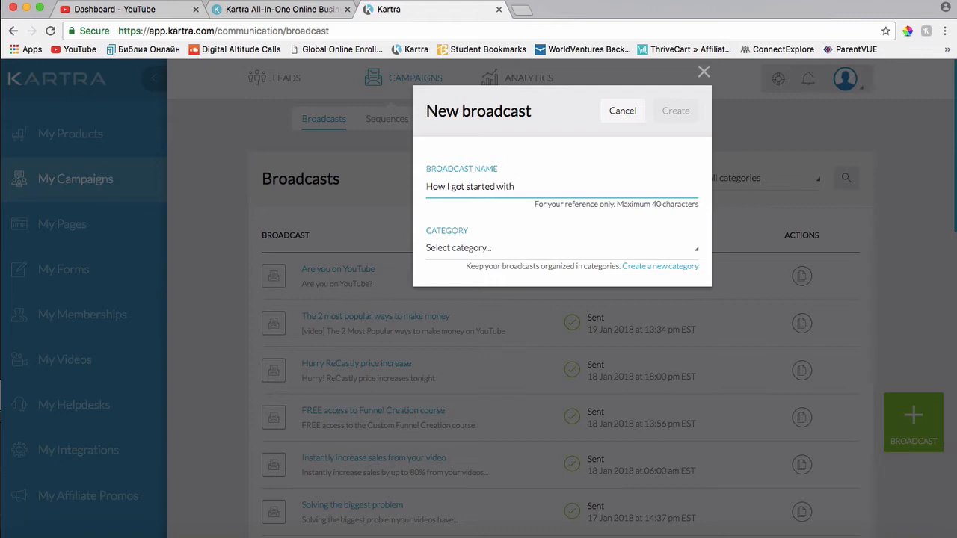
text(Internet)
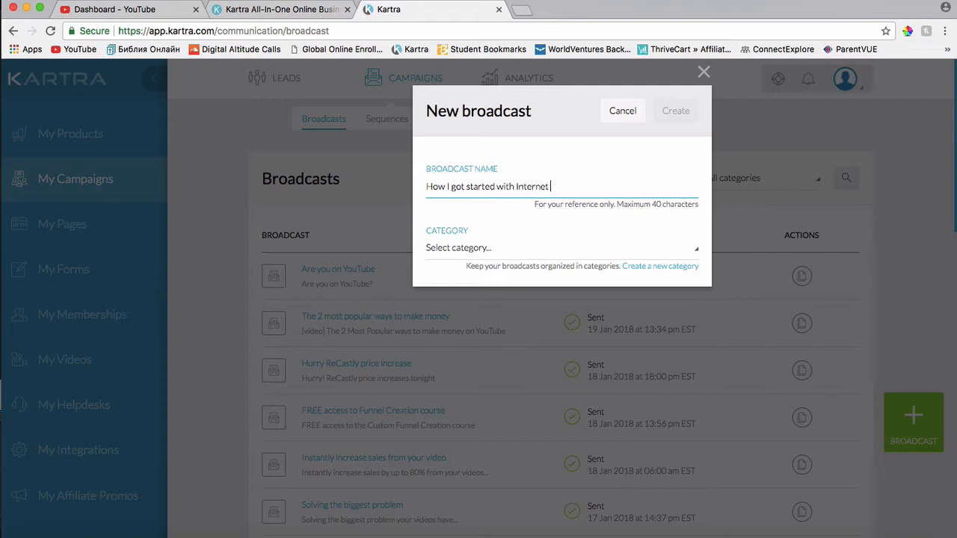
text(Ma)
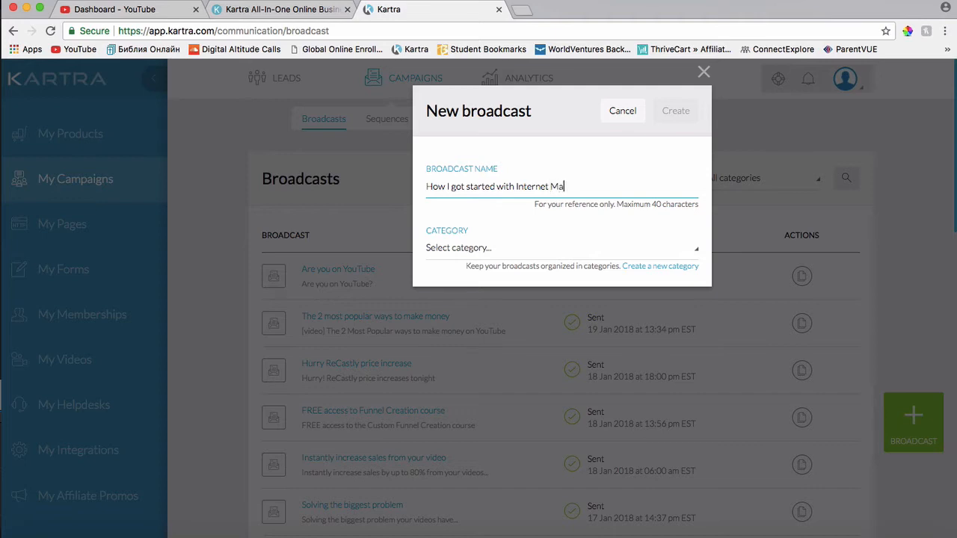
text(rketi)
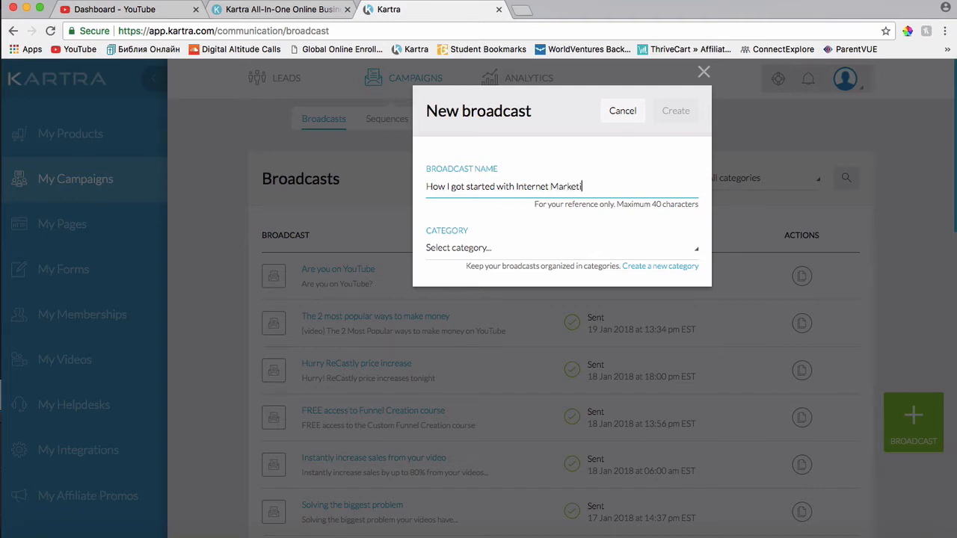
text(g)
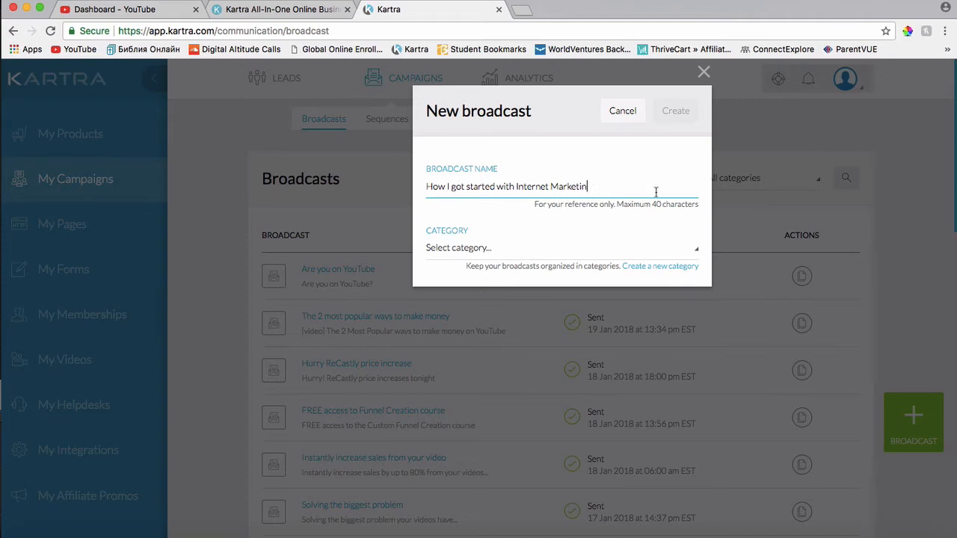
mouse_move(684, 219)
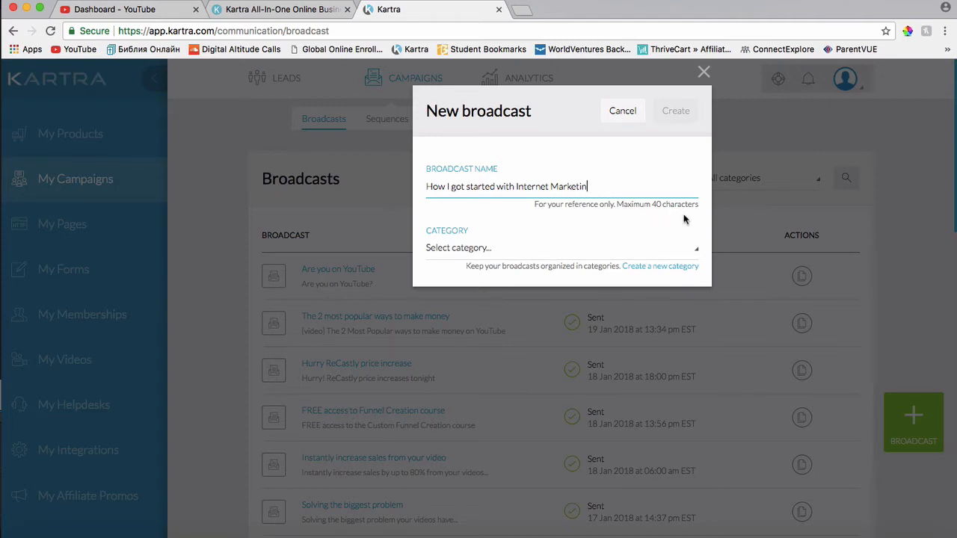
mouse_move(647, 213)
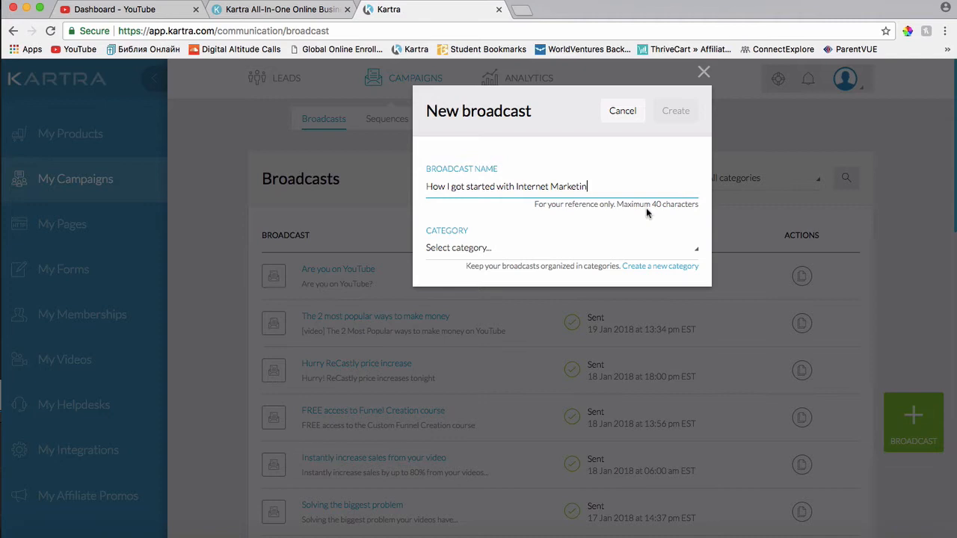
click(561, 247)
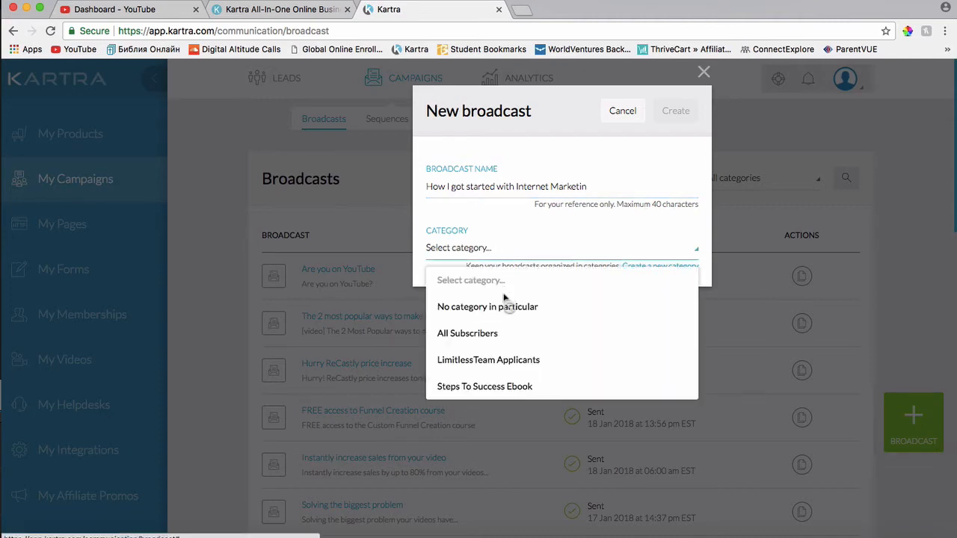
click(467, 332)
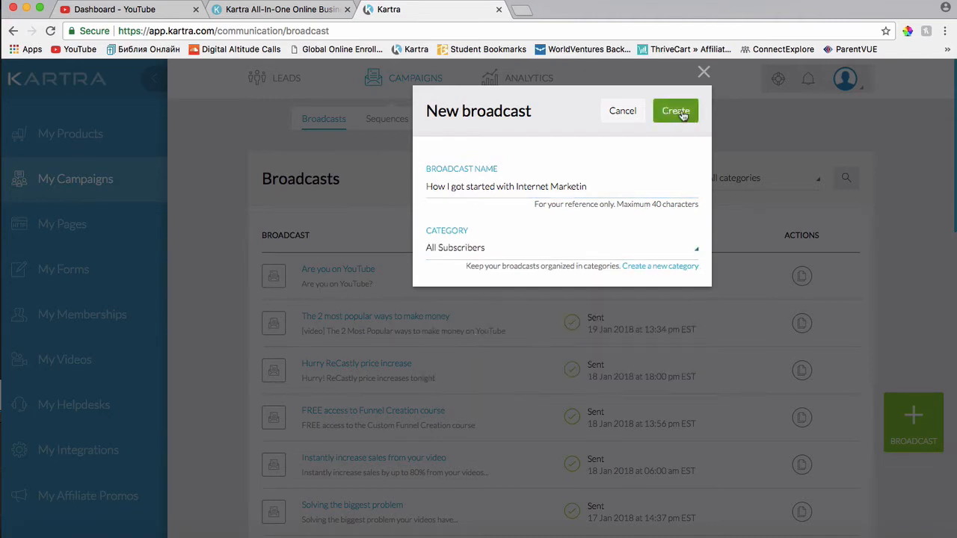
click(675, 110)
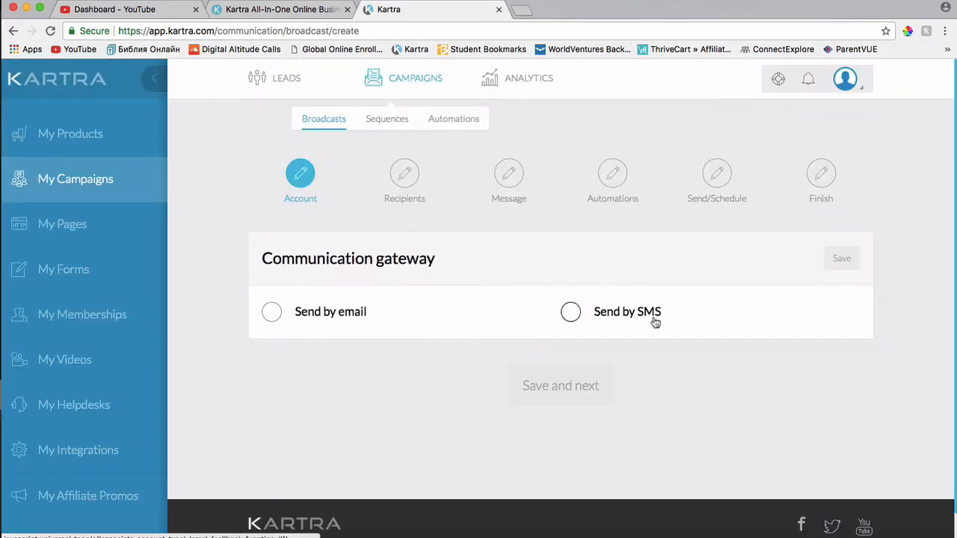
mouse_move(564, 297)
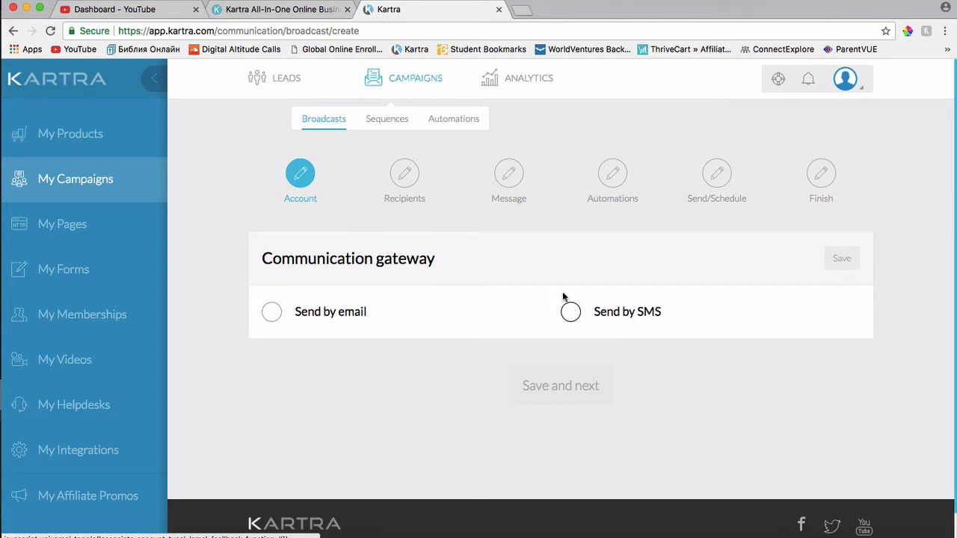
mouse_move(325, 334)
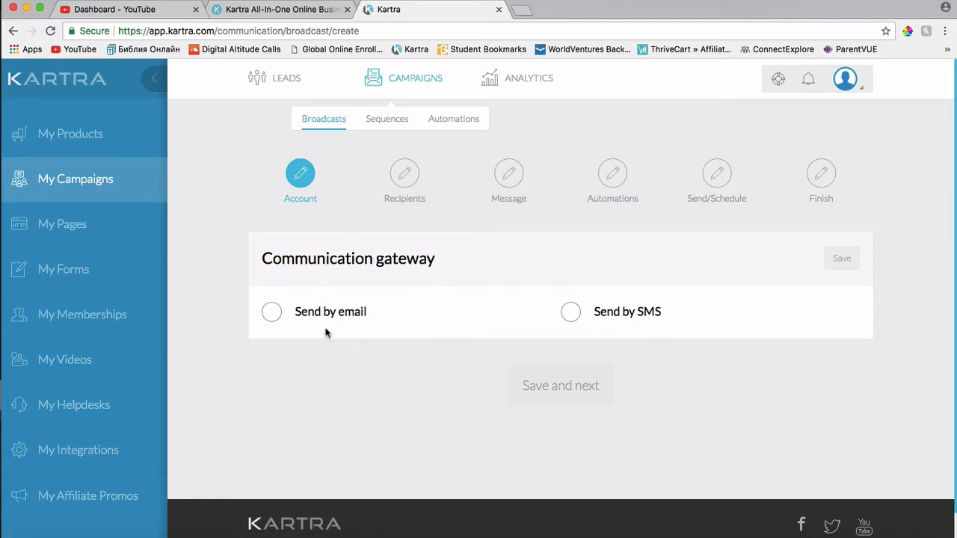
Send the broadcast by email and change the sender addresses to a custom domain.
click(271, 311)
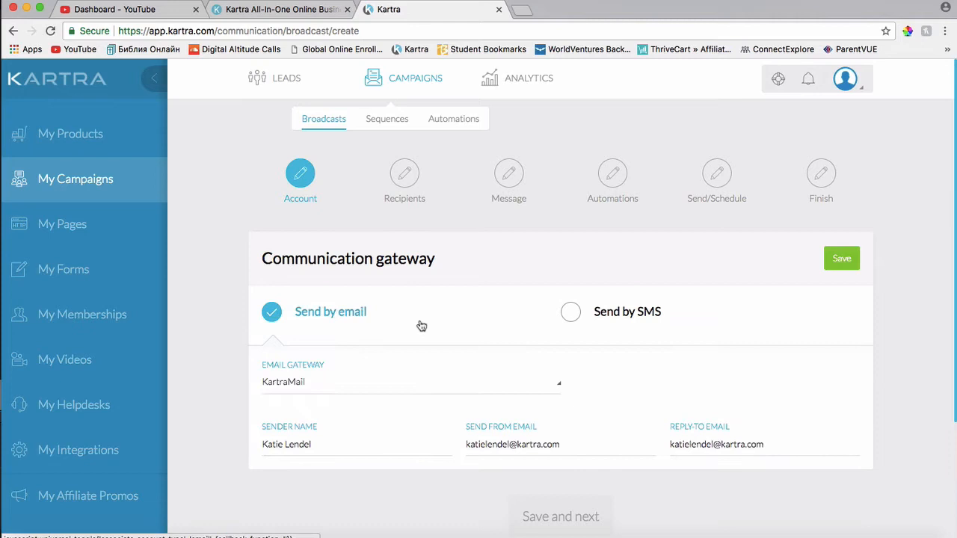
double_click(487, 444)
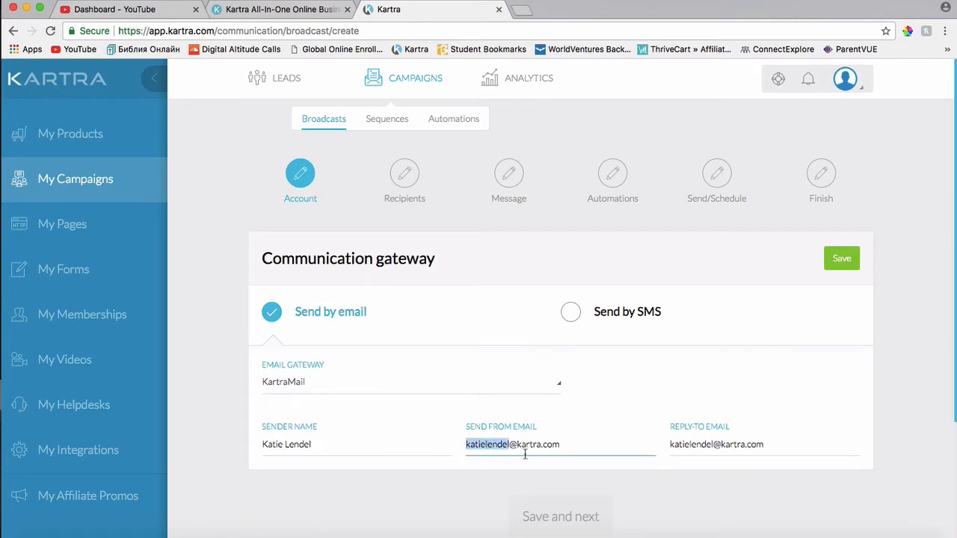
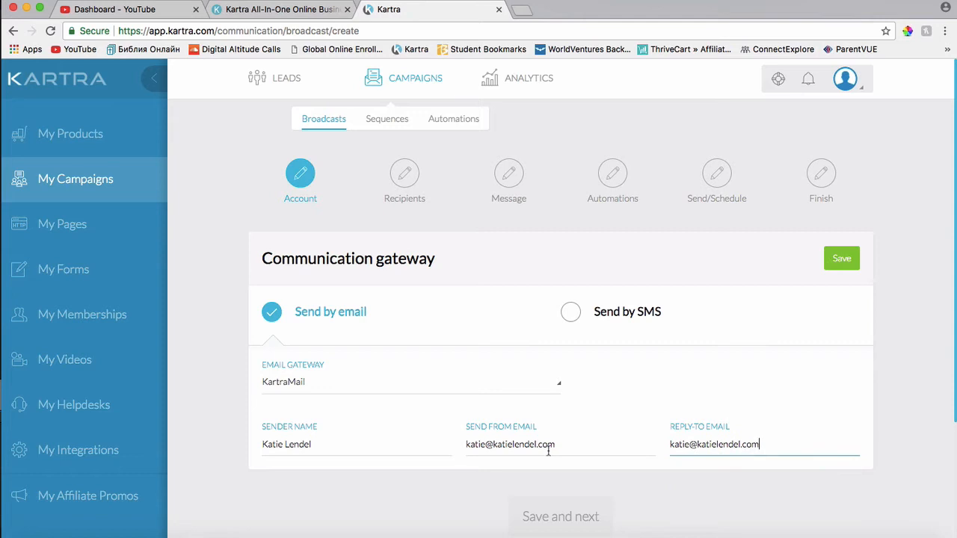
mouse_move(619, 464)
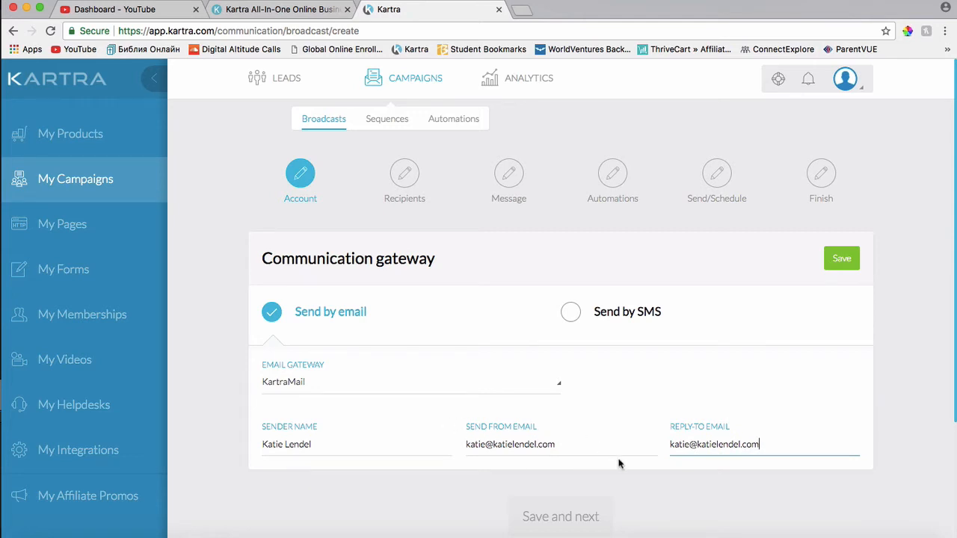
mouse_move(613, 462)
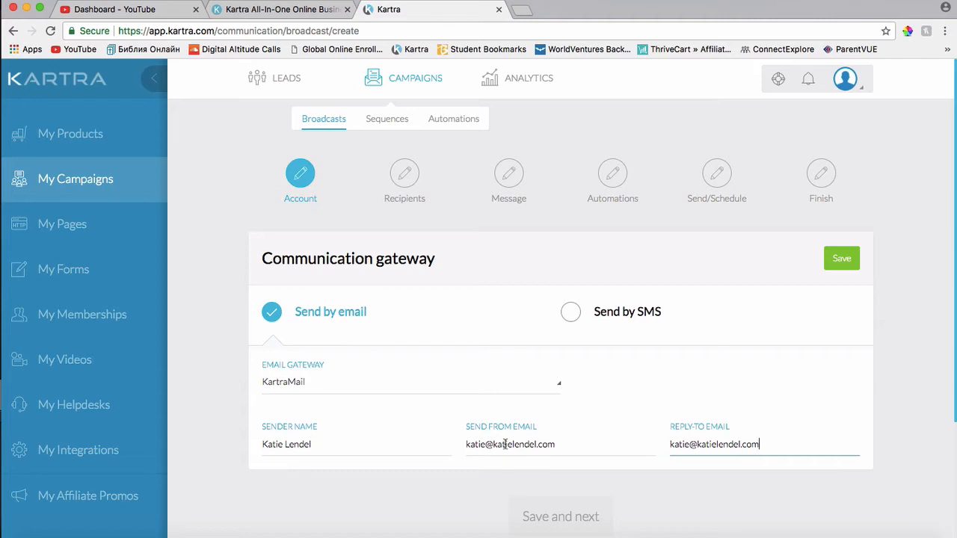
mouse_move(549, 414)
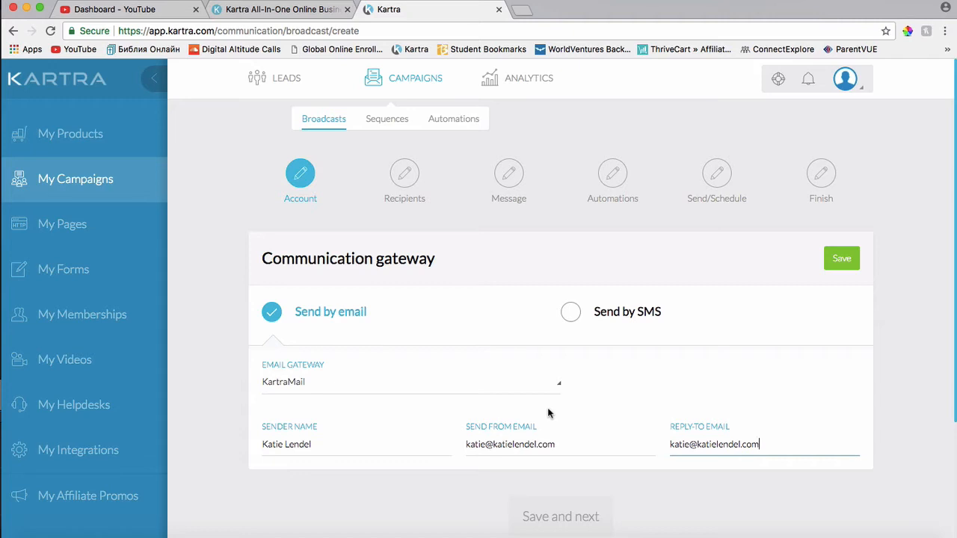
mouse_move(628, 375)
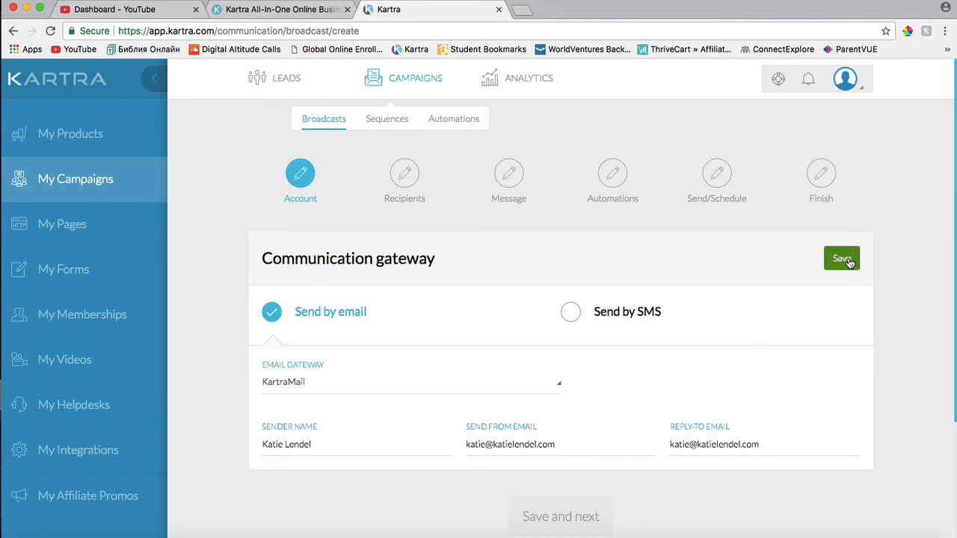
Save the sender settings and add 'Everybody in my database' as recipients.
click(842, 257)
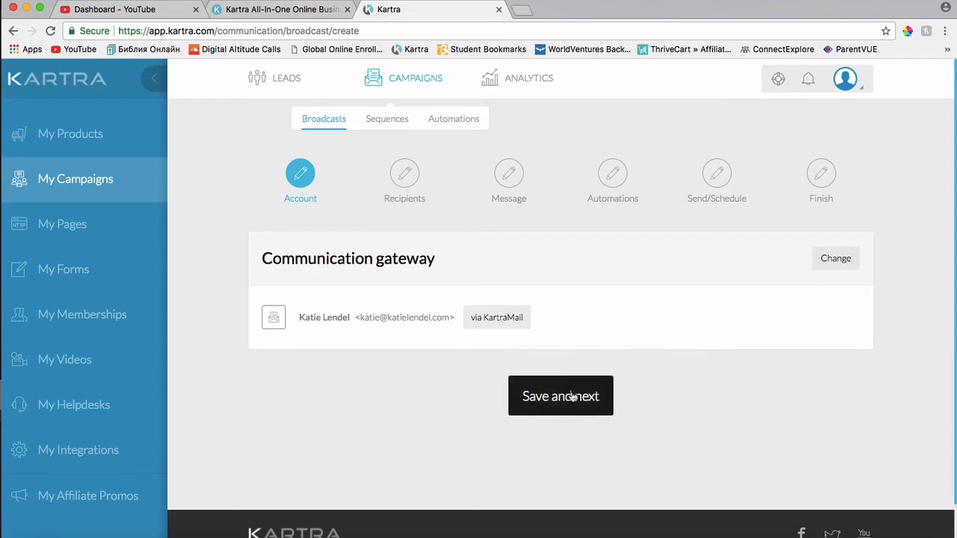
click(560, 396)
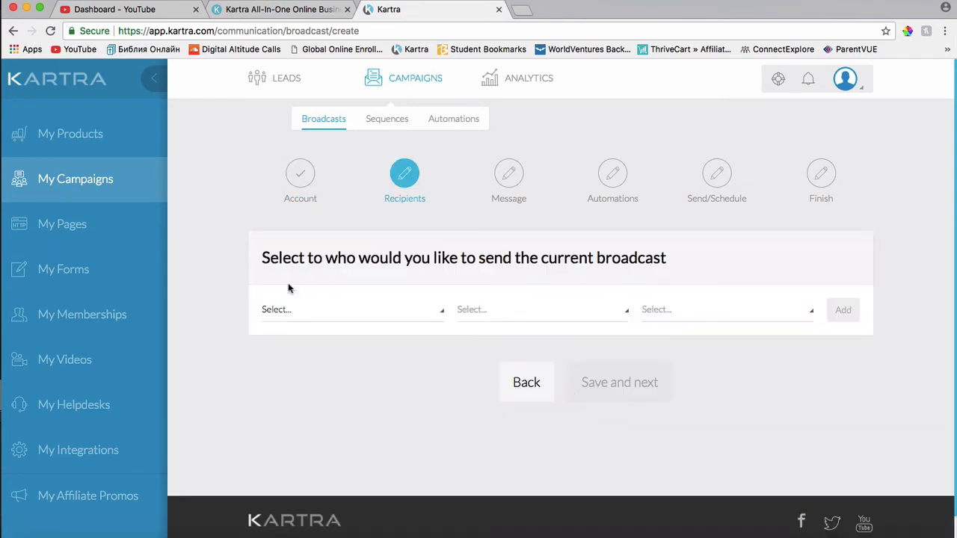
click(351, 308)
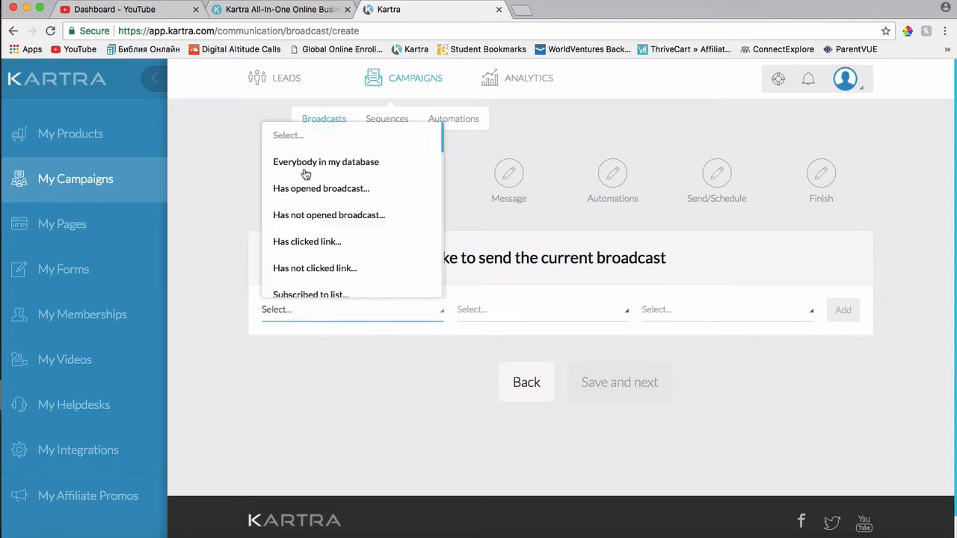
click(326, 161)
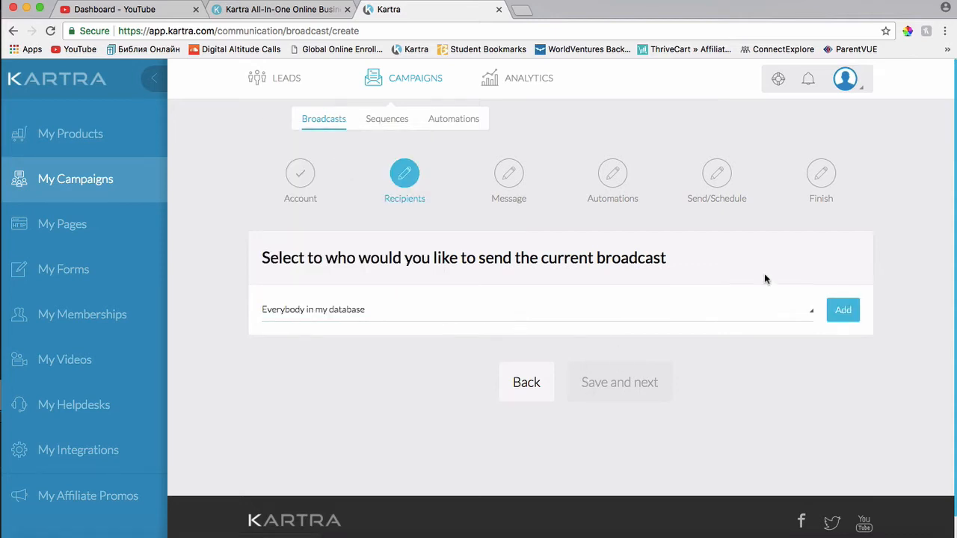
click(843, 309)
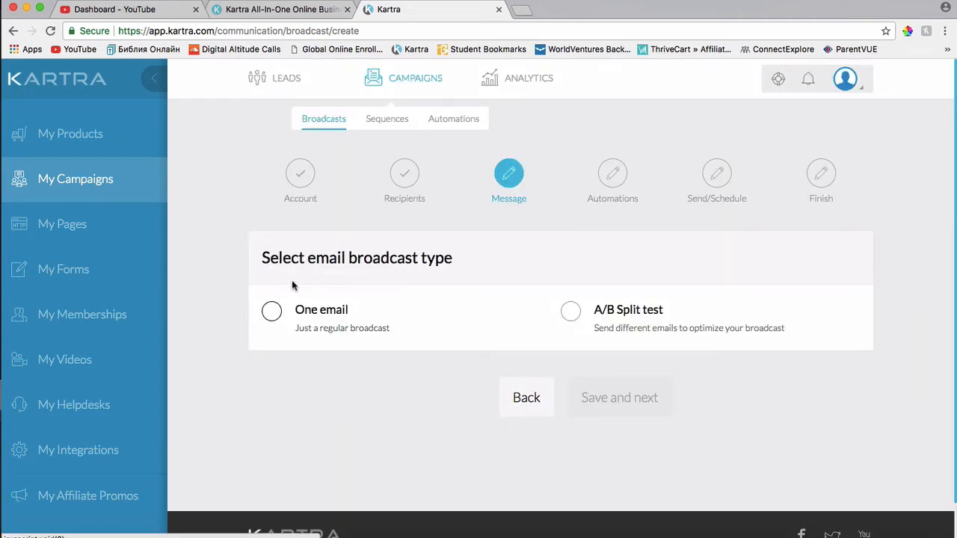
mouse_move(604, 304)
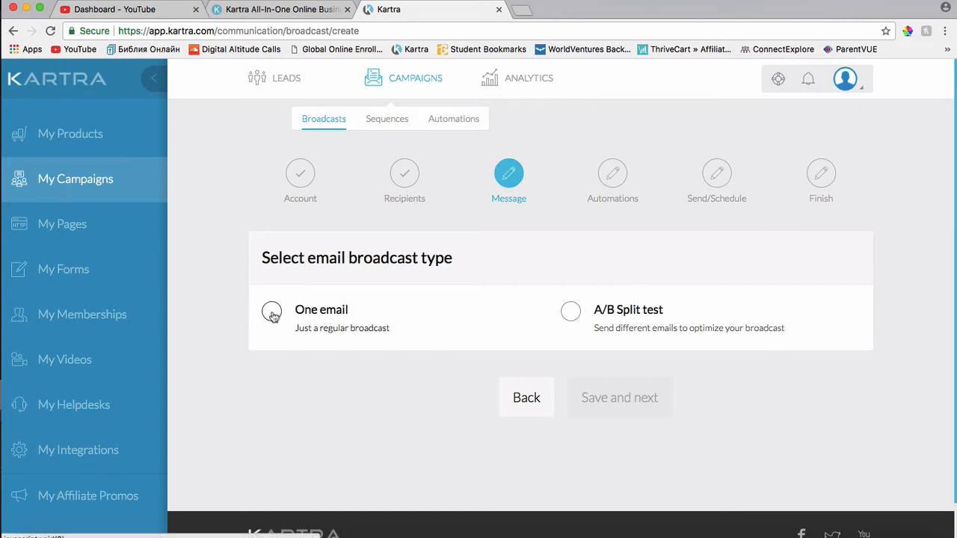
Choose One email and enter the subject 'How I got started with Internet Marketing'.
click(271, 311)
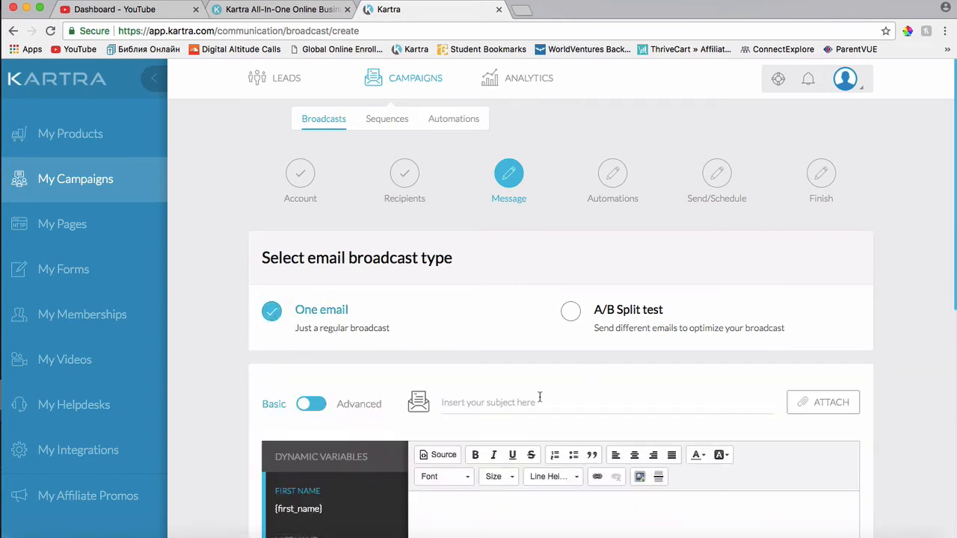
scroll(down, 3)
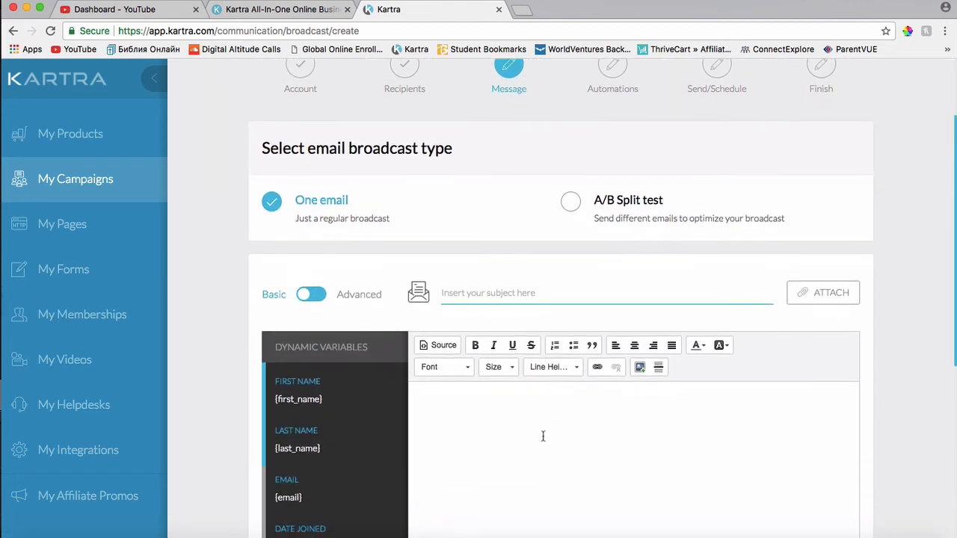
scroll(down, 3)
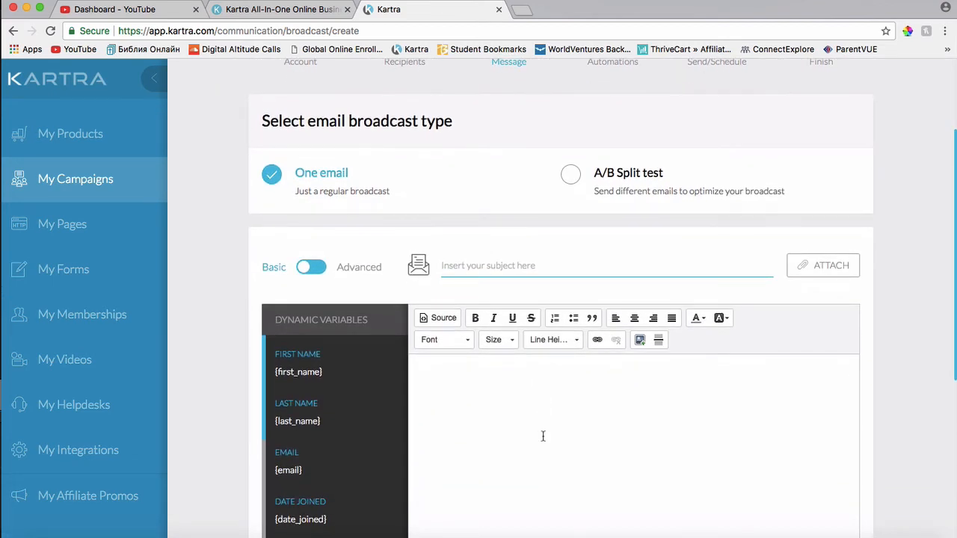
text(How I got)
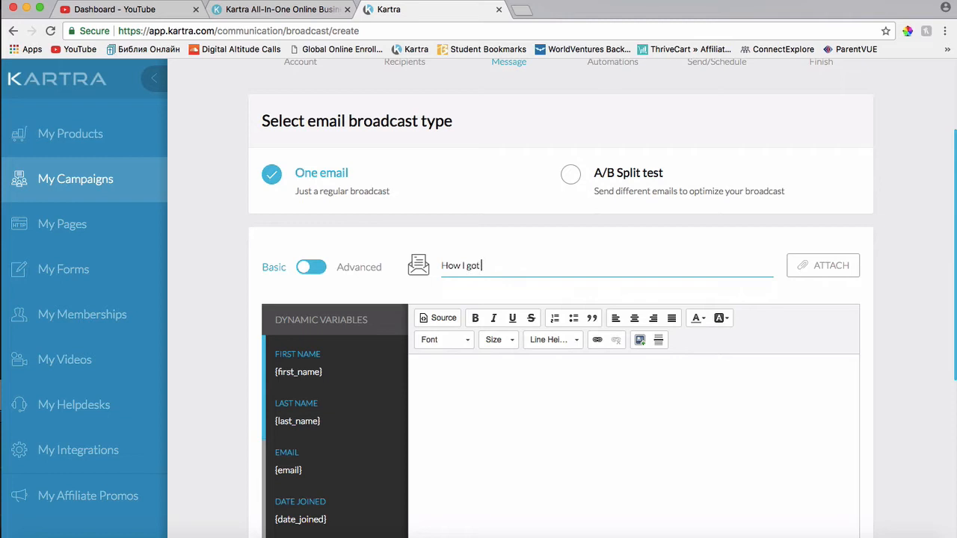
text(started with Internet)
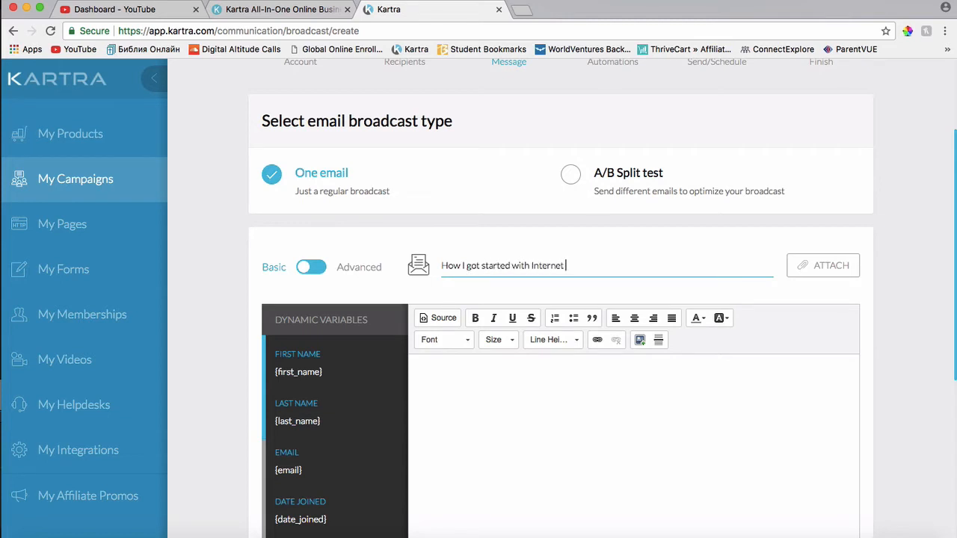
text(Marketing)
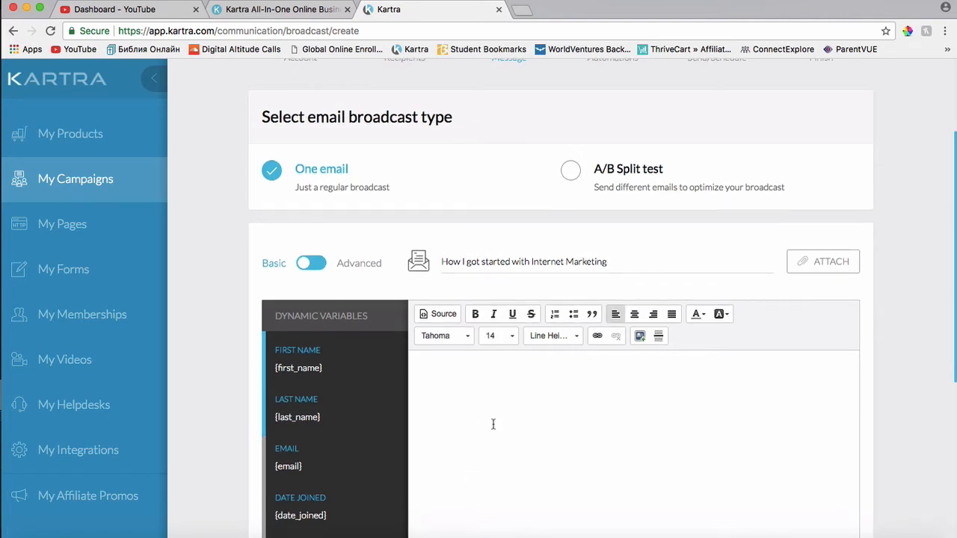
scroll(down, 3)
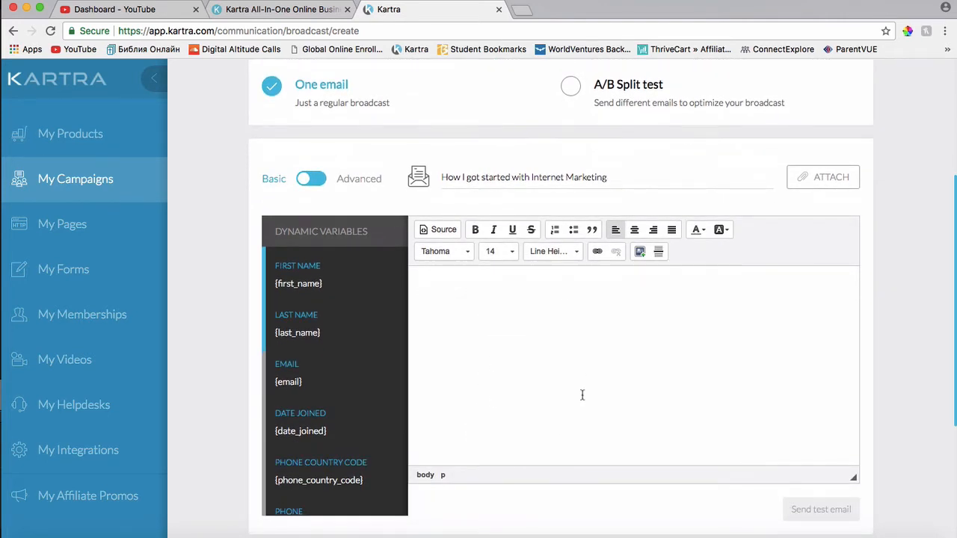
scroll(down, 3)
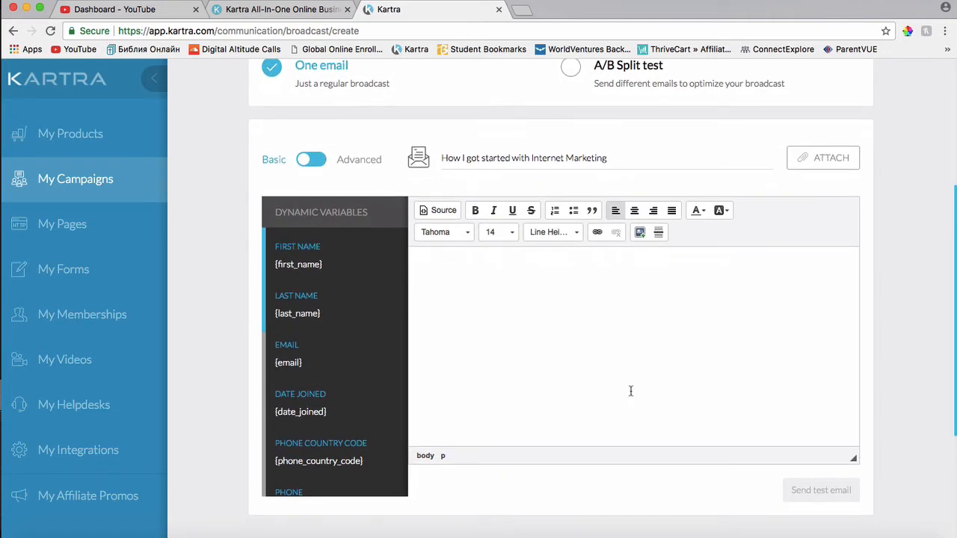
mouse_move(650, 394)
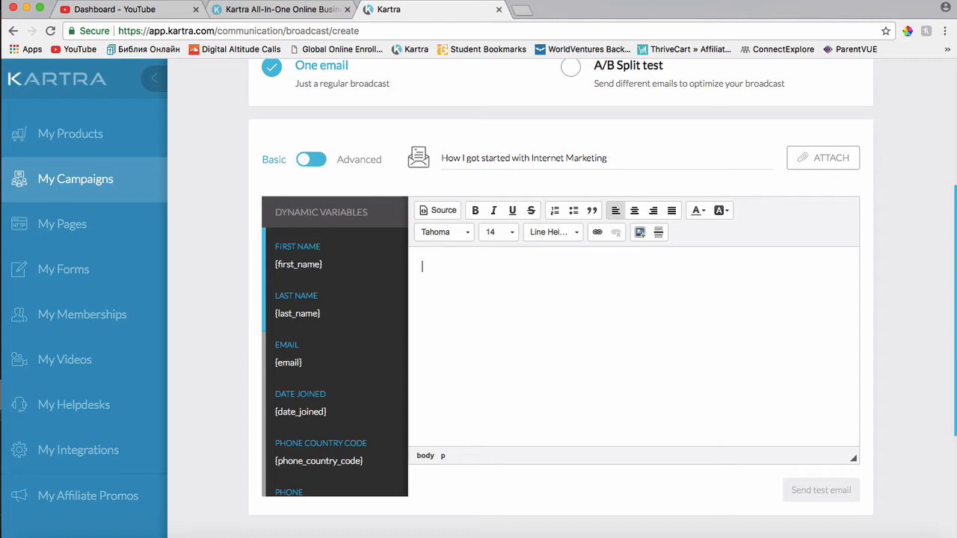
Write the 'Hey {first_name}' greeting and the new video announcement in the email body.
text(Hey)
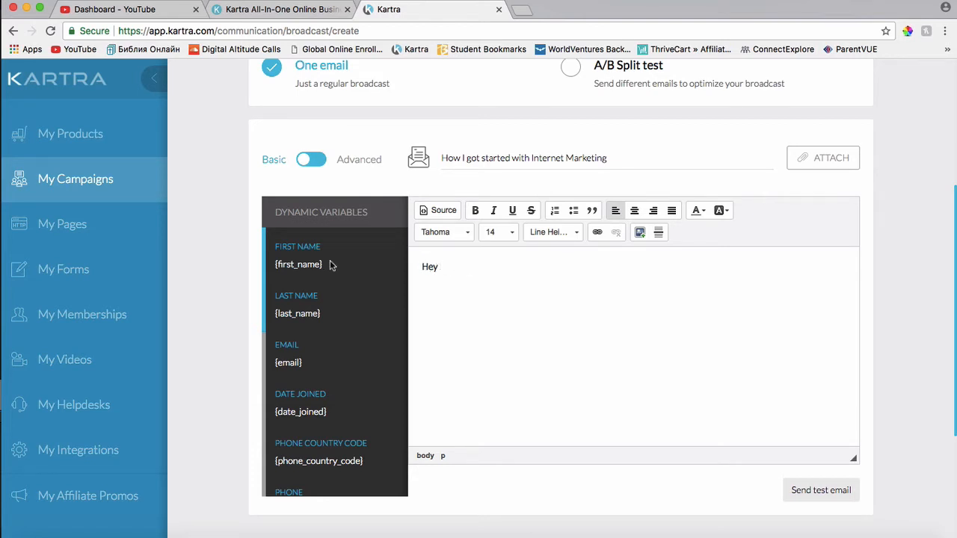
double_click(298, 264)
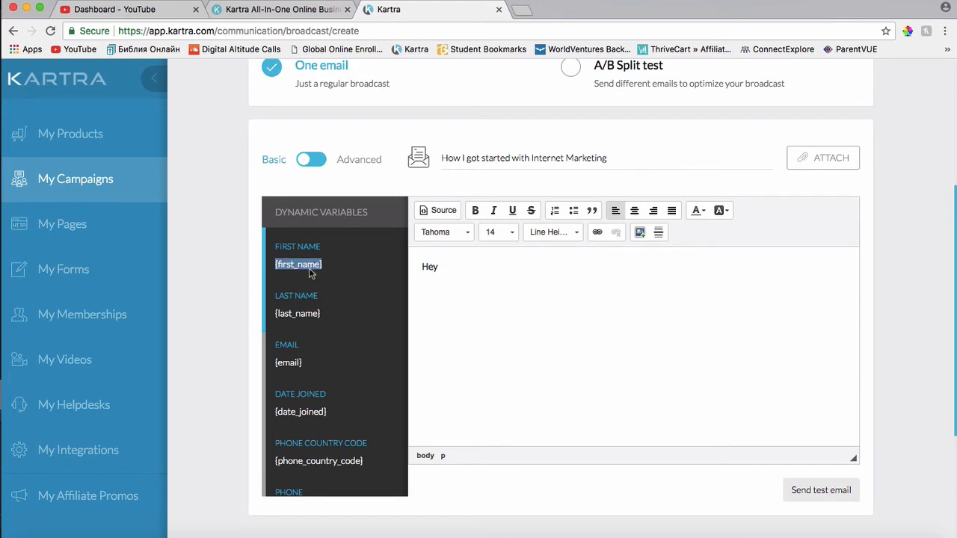
right_click(298, 264)
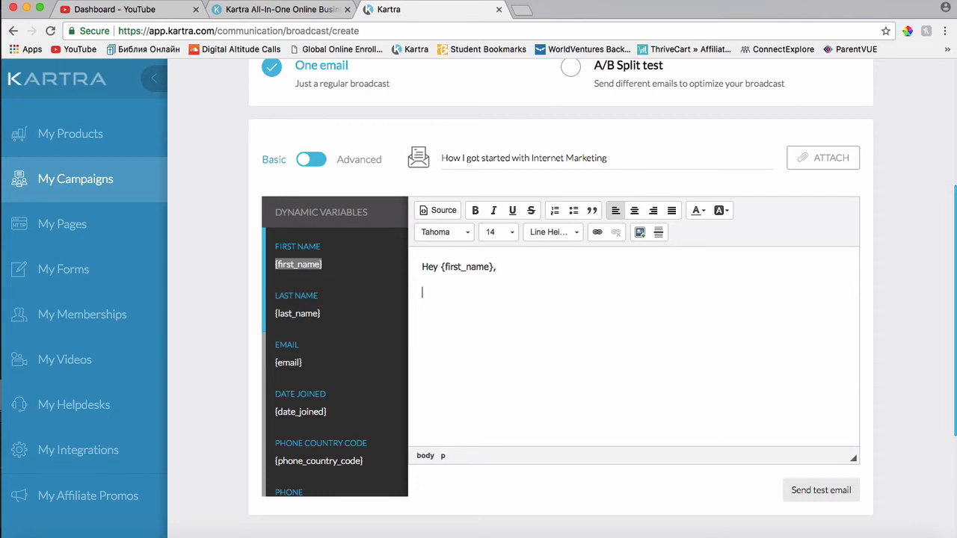
scroll(down, 3)
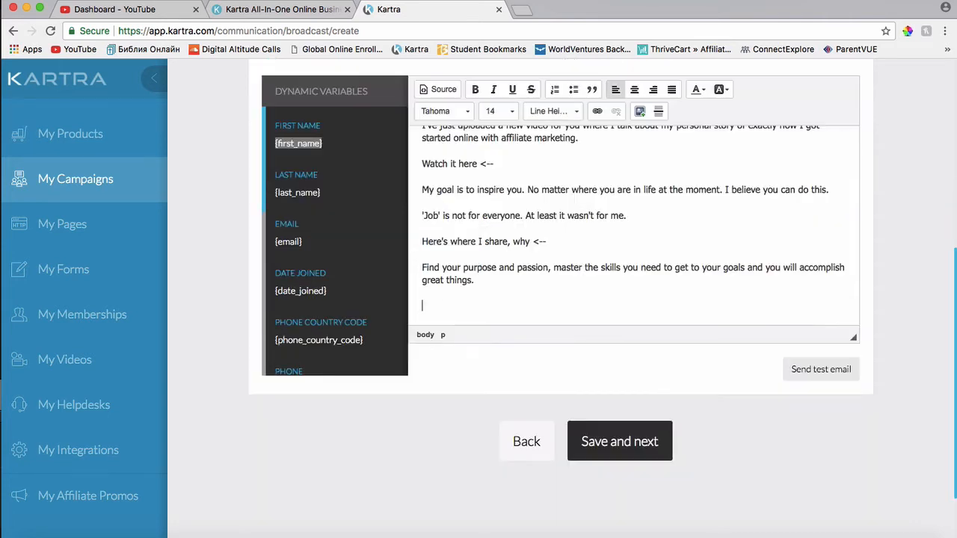
text(Enjo)
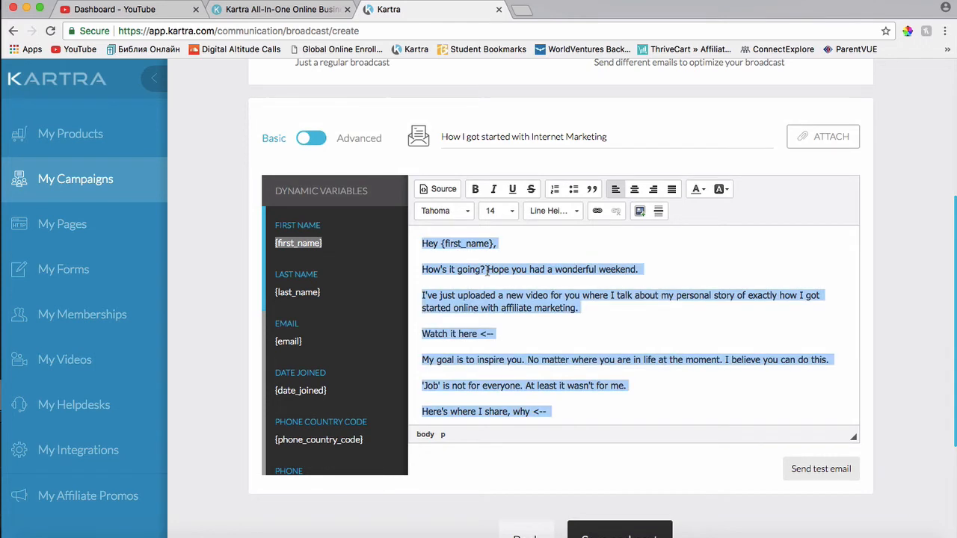
Set the body text to size 16, bold 'my personal story', and select 'Watch it here'.
click(497, 211)
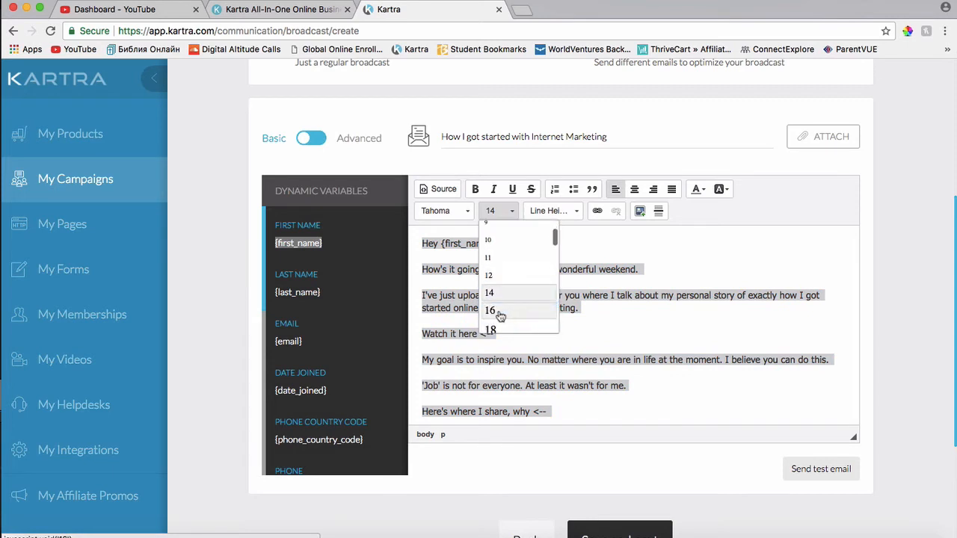
click(490, 309)
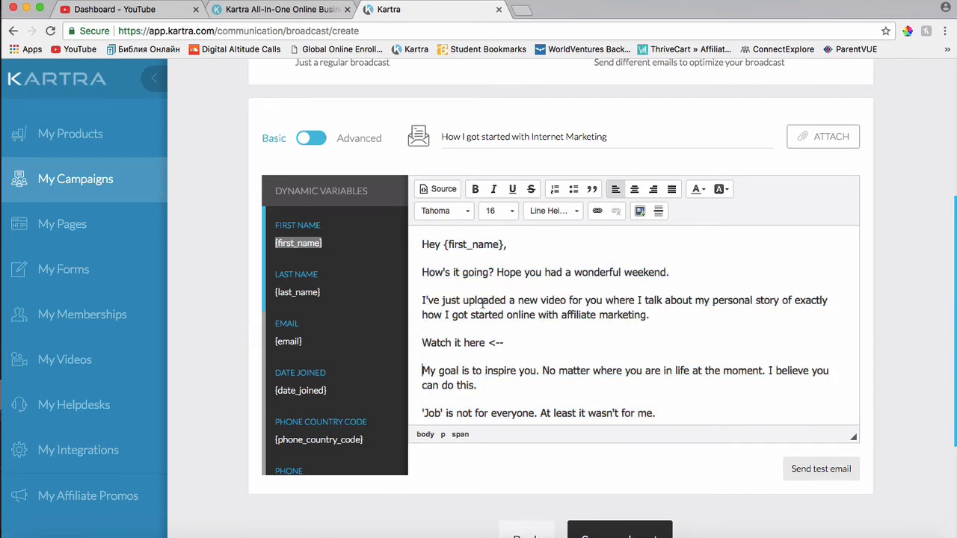
scroll(down, 3)
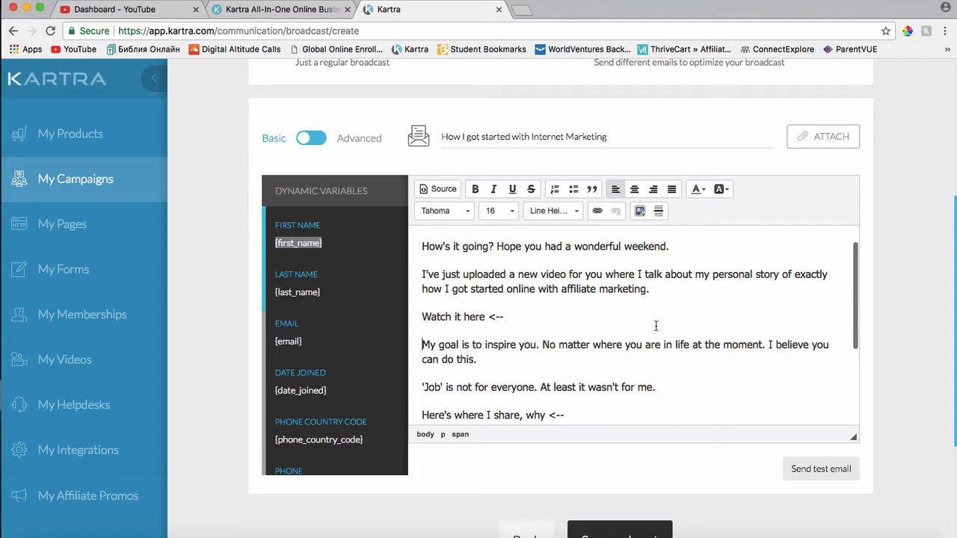
mouse_move(576, 316)
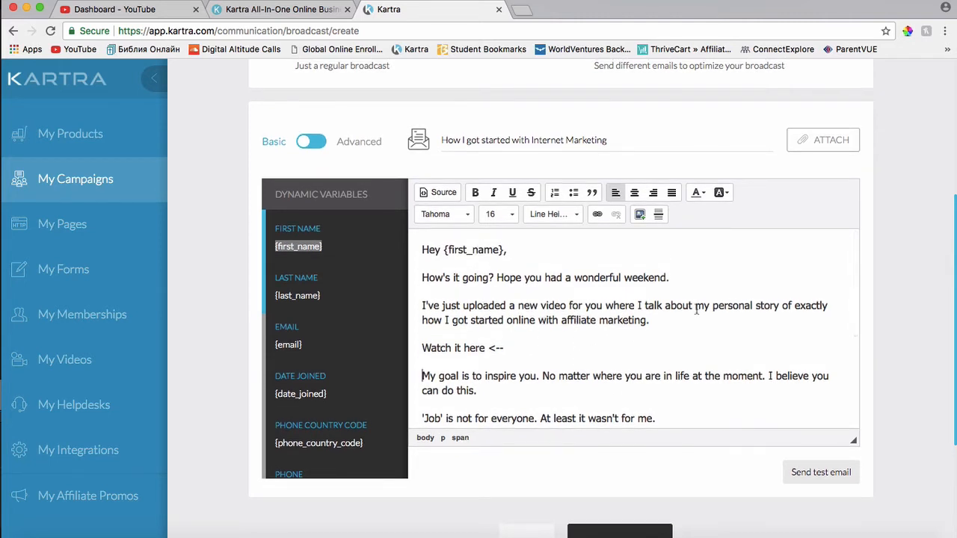
drag(696, 305, 778, 305)
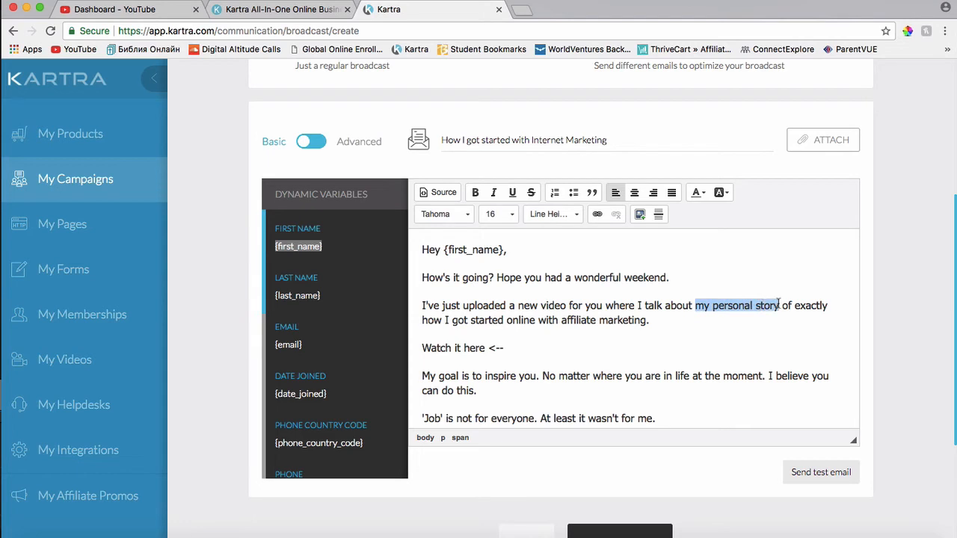
click(475, 192)
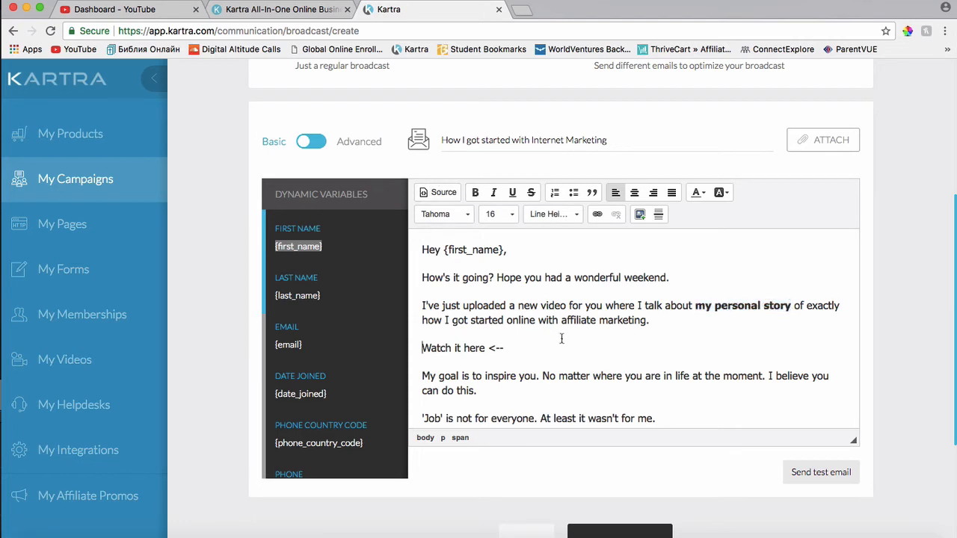
scroll(down, 3)
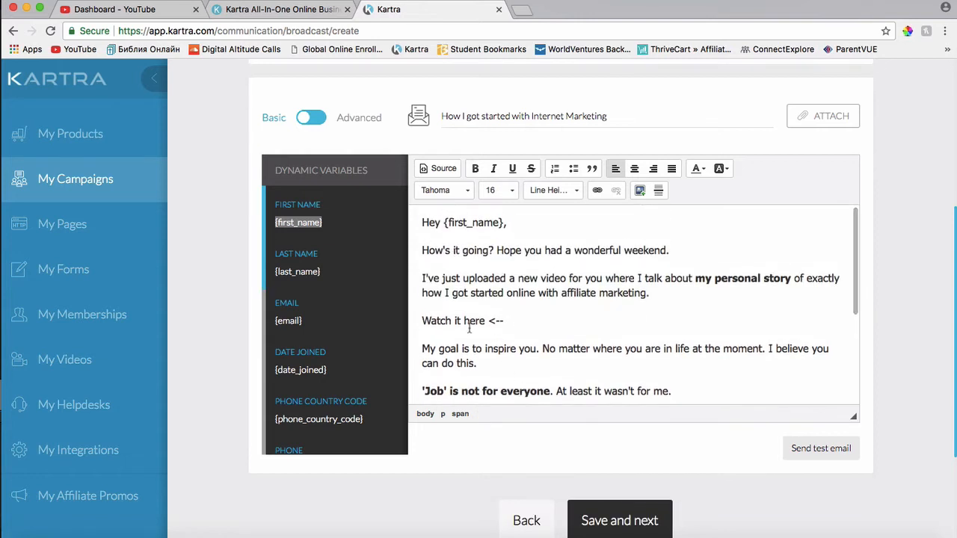
drag(421, 320, 486, 320)
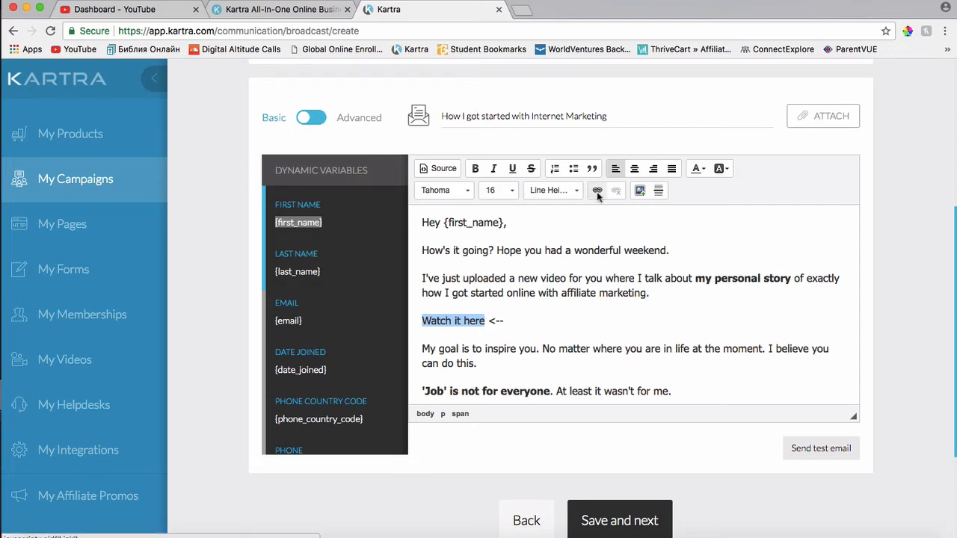
click(597, 190)
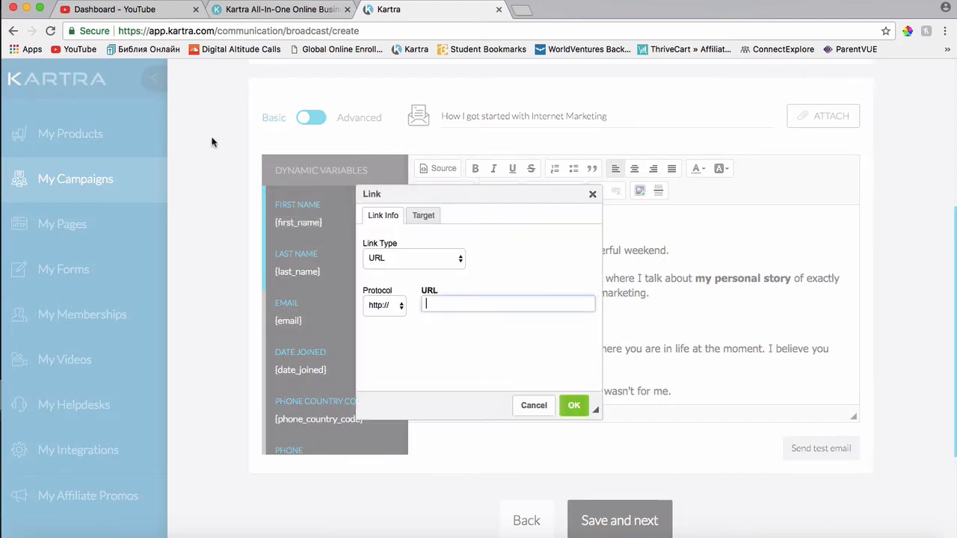
click(112, 9)
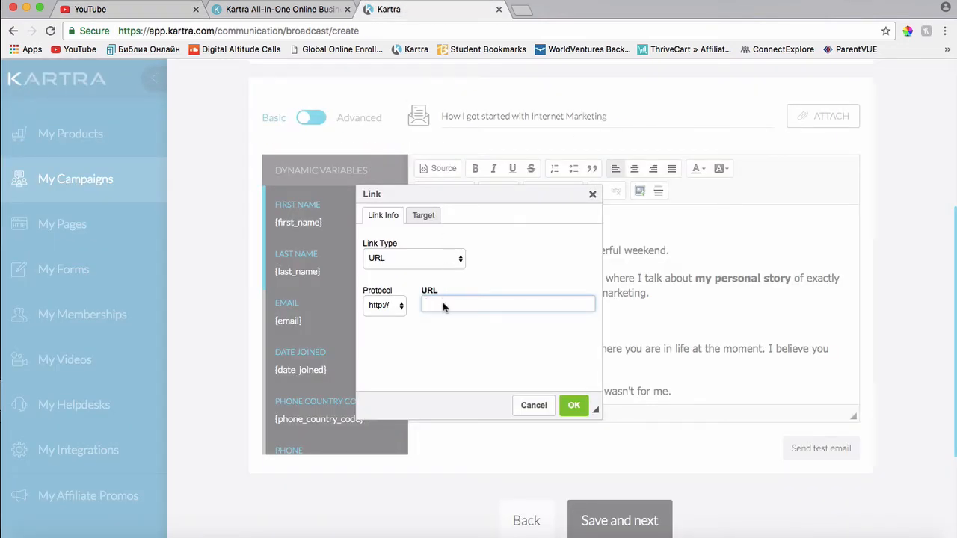
text(https://youtu.be/D58_gSX2eRO)
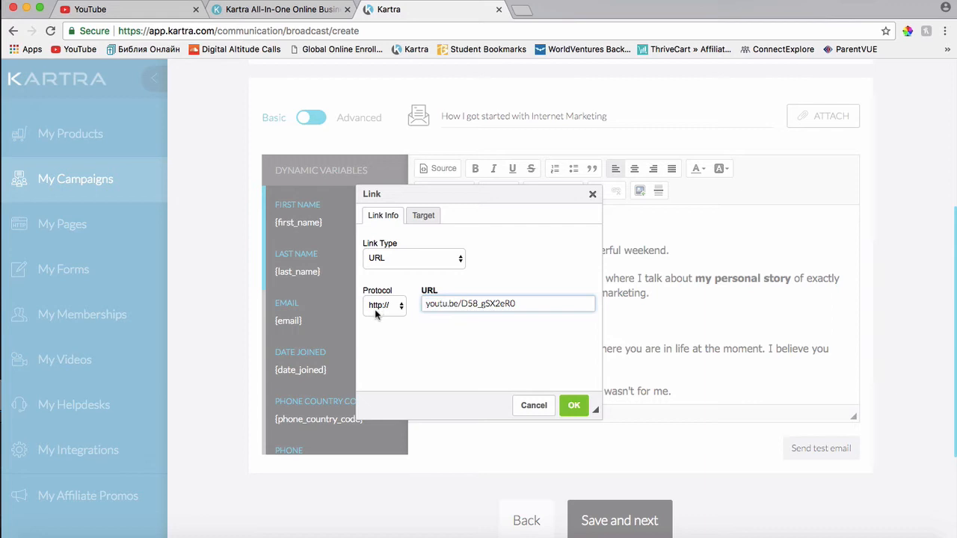
click(384, 304)
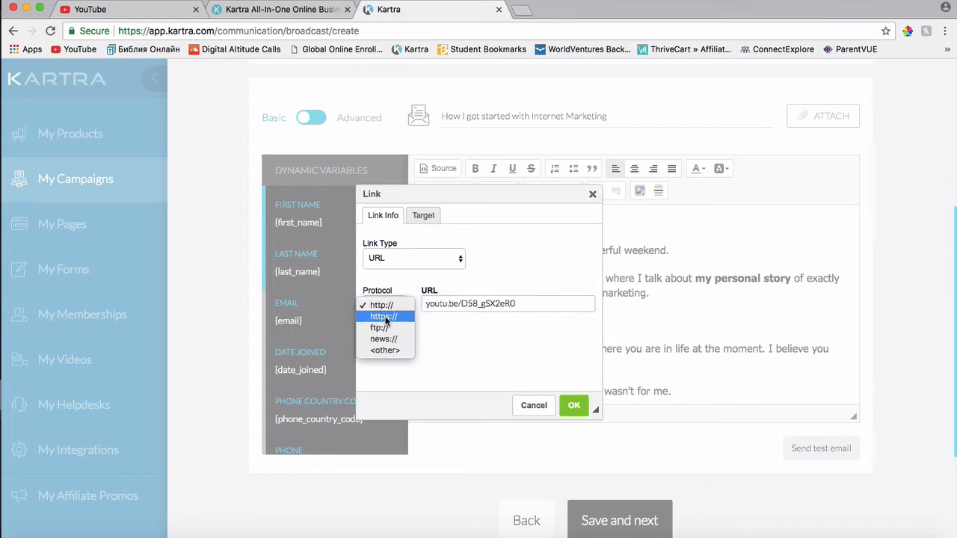
click(383, 316)
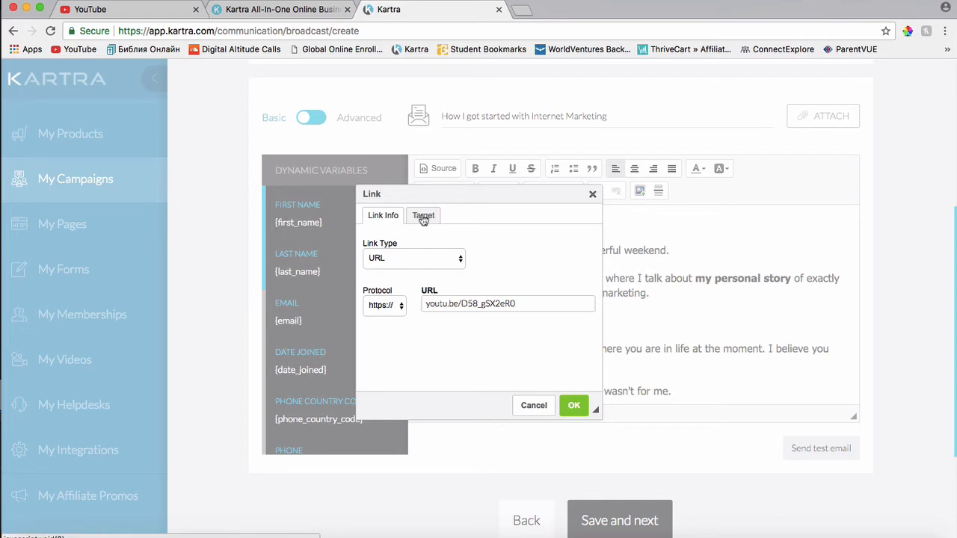
click(422, 215)
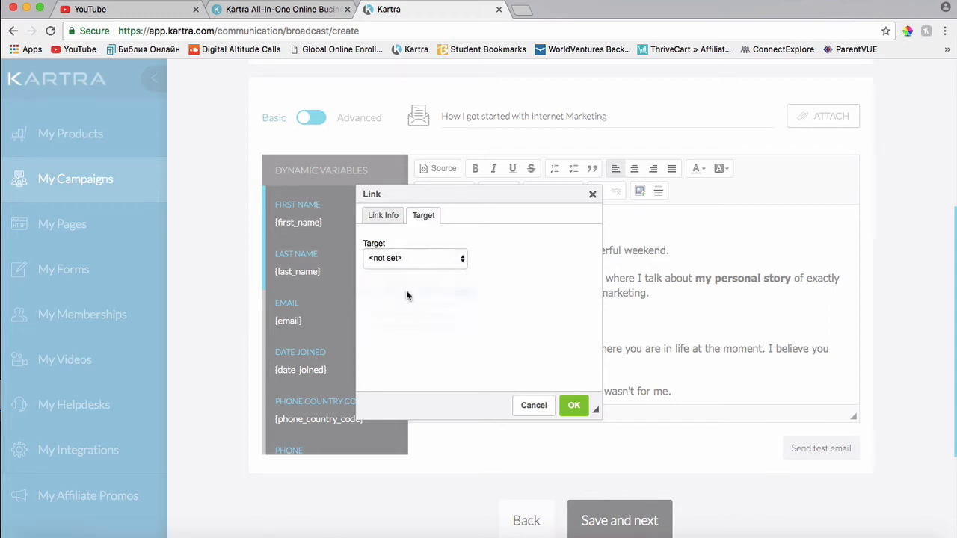
click(573, 405)
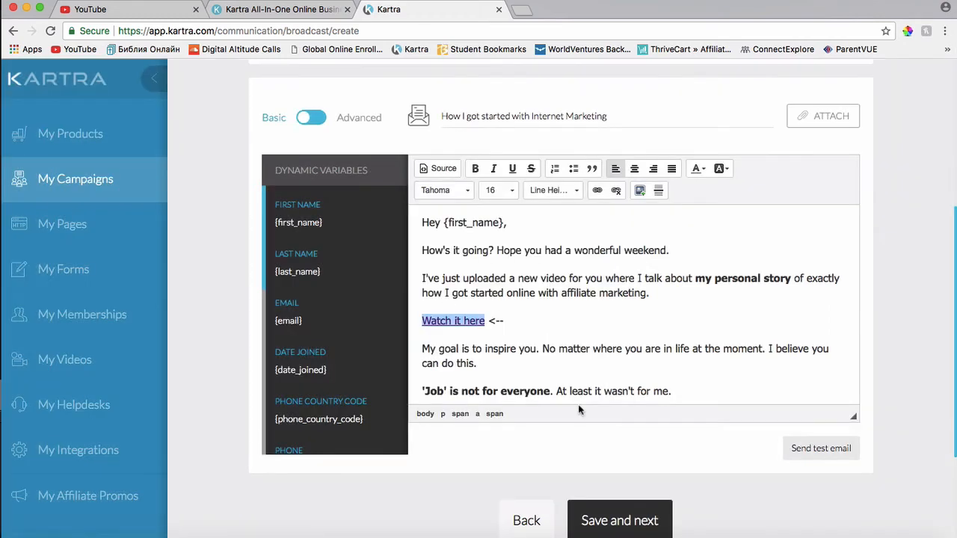
click(474, 168)
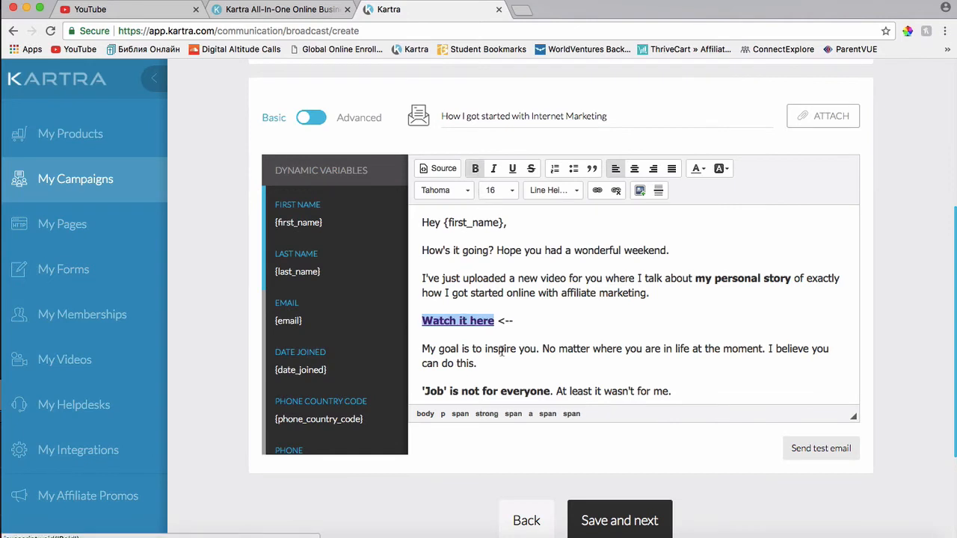
scroll(down, 3)
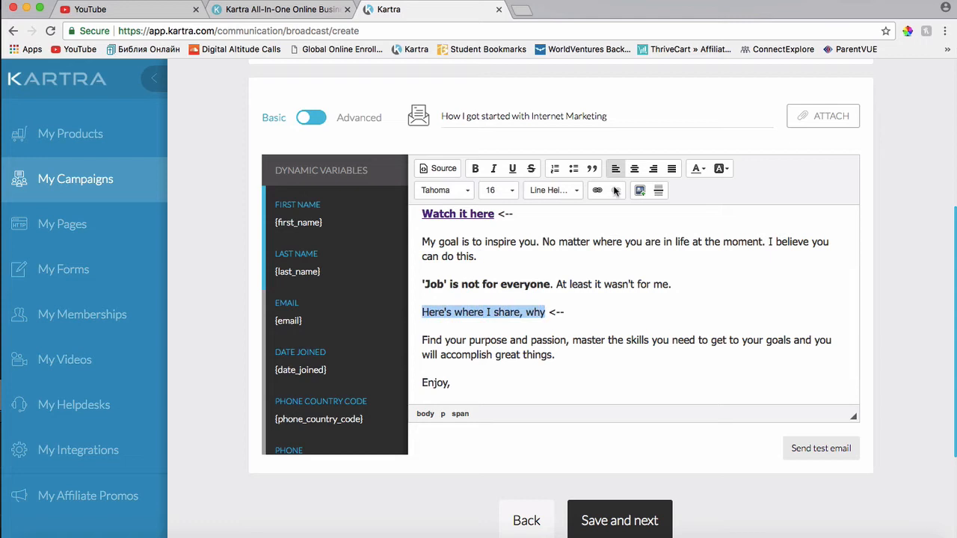
Link 'Here's where I share, why' to youtu.be/D58_gSX2eR0, opening in a new window.
click(597, 190)
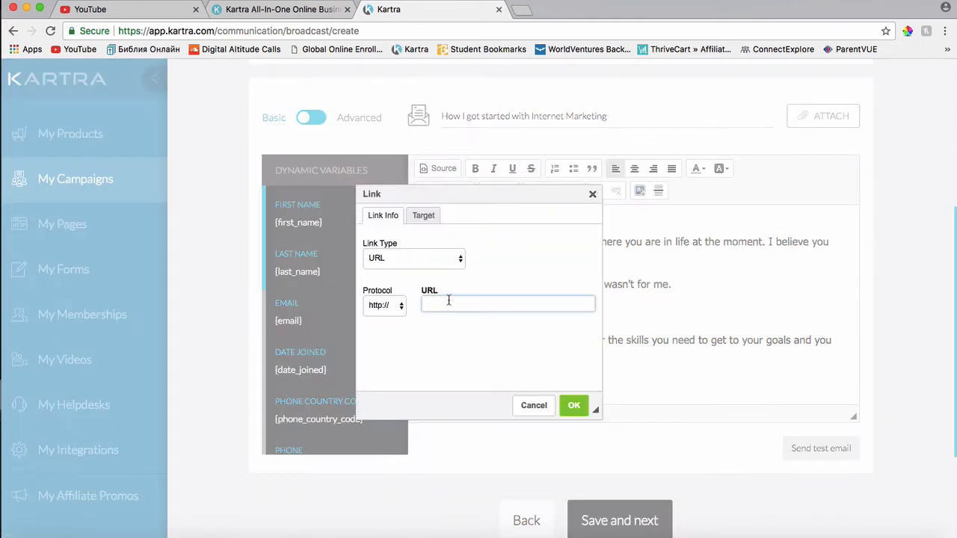
text(youtu.be/D58_gSX2eR0)
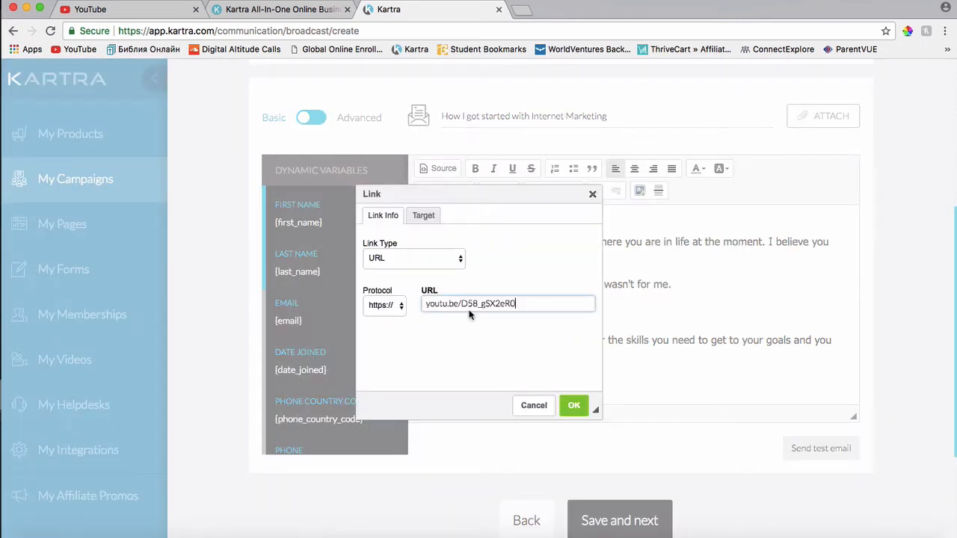
click(423, 215)
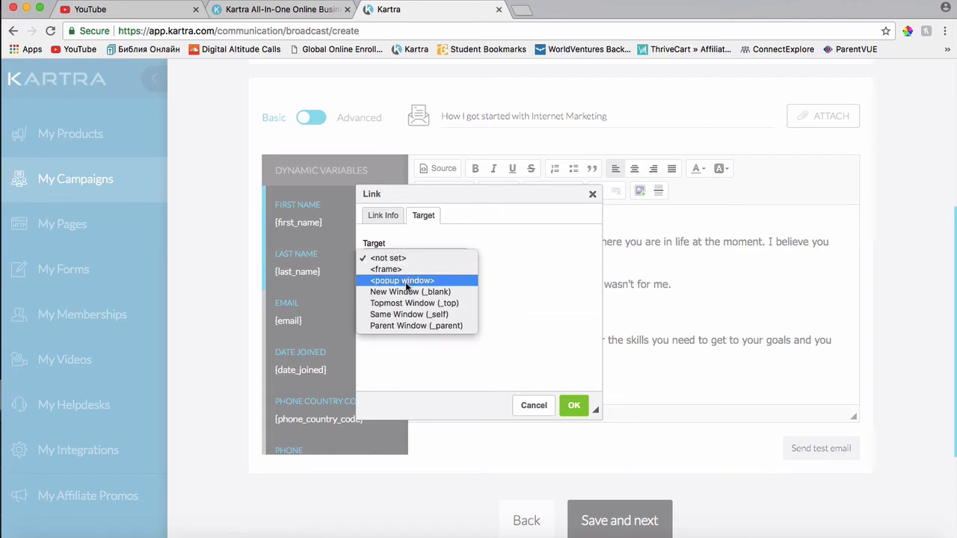
click(410, 292)
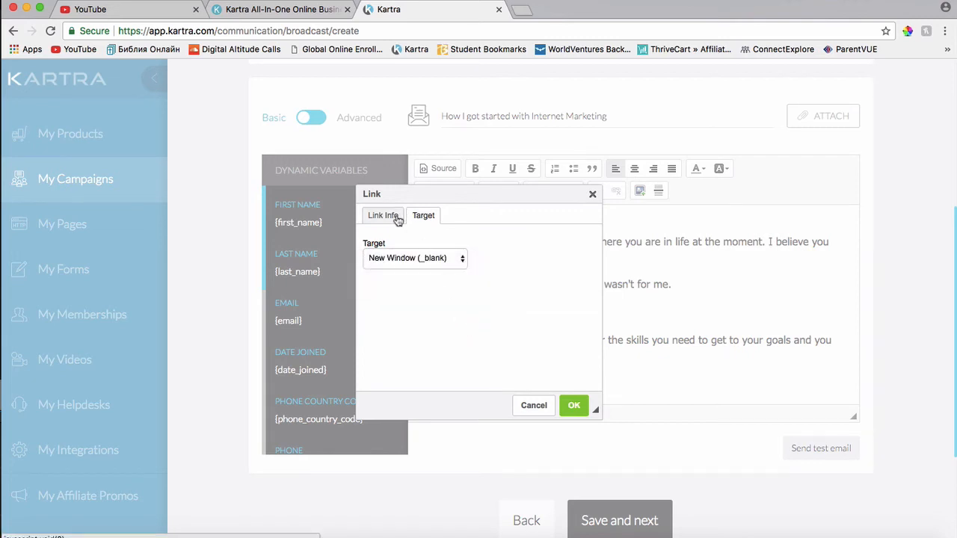
click(383, 215)
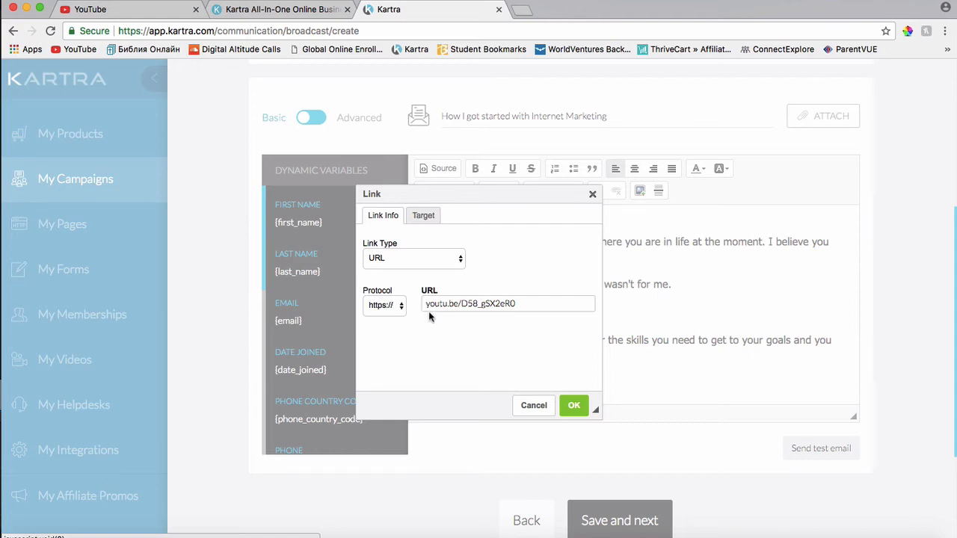
click(573, 406)
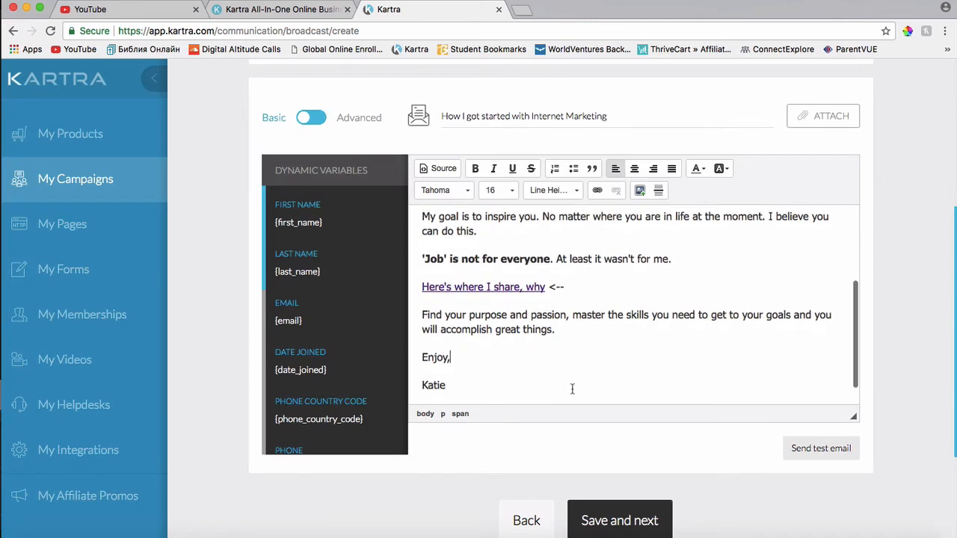
scroll(down, 3)
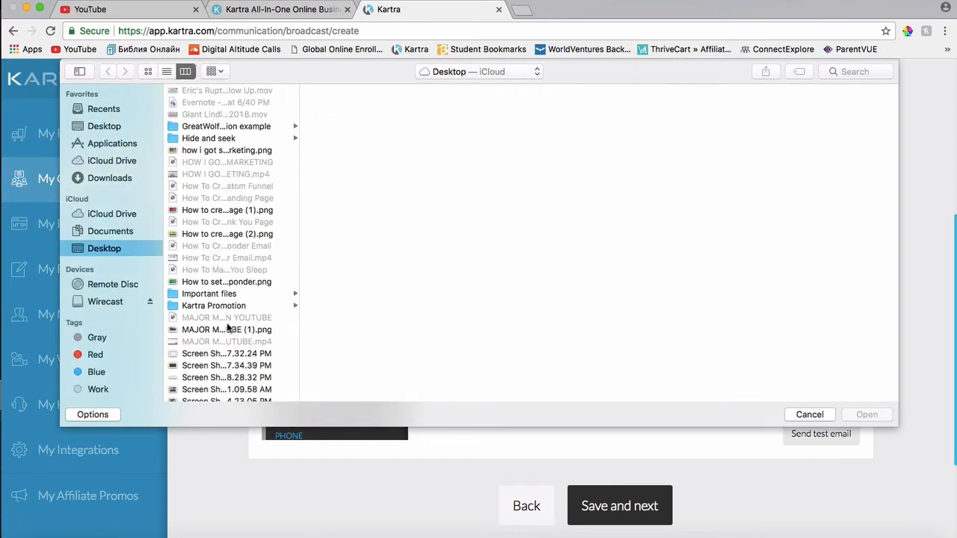
Insert the signature image from the Important files folder below 'Katie'.
click(208, 293)
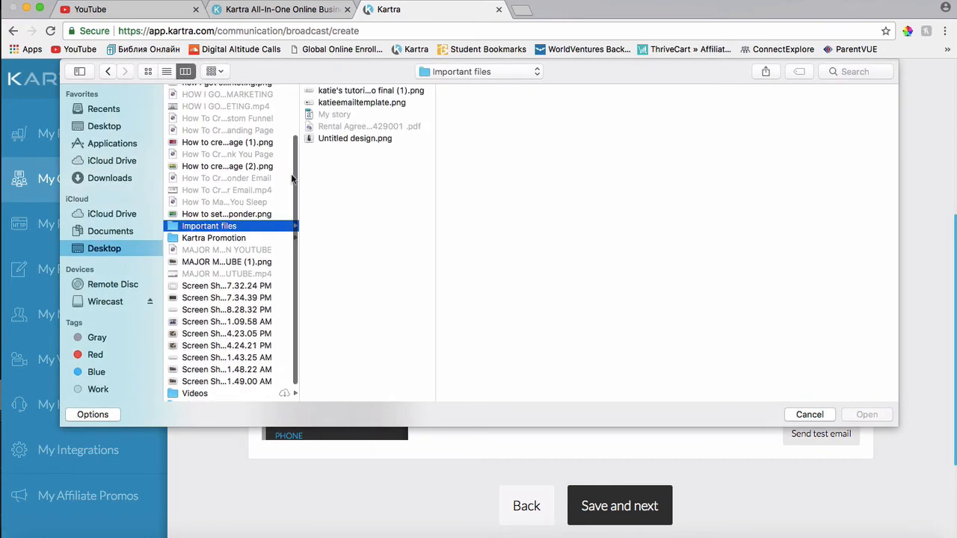
click(362, 103)
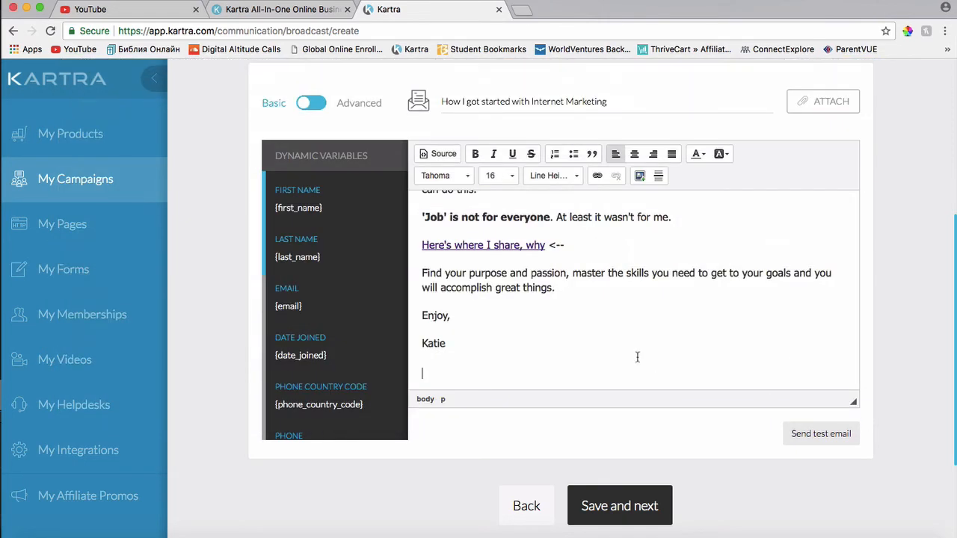
scroll(down, 3)
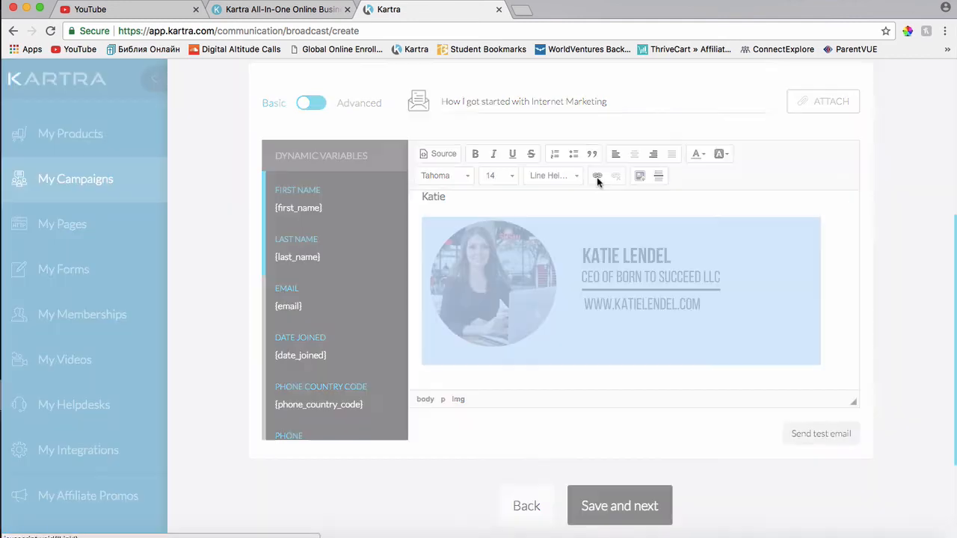
Link the signature image to katielendel.com with target New Window (_blank).
click(597, 175)
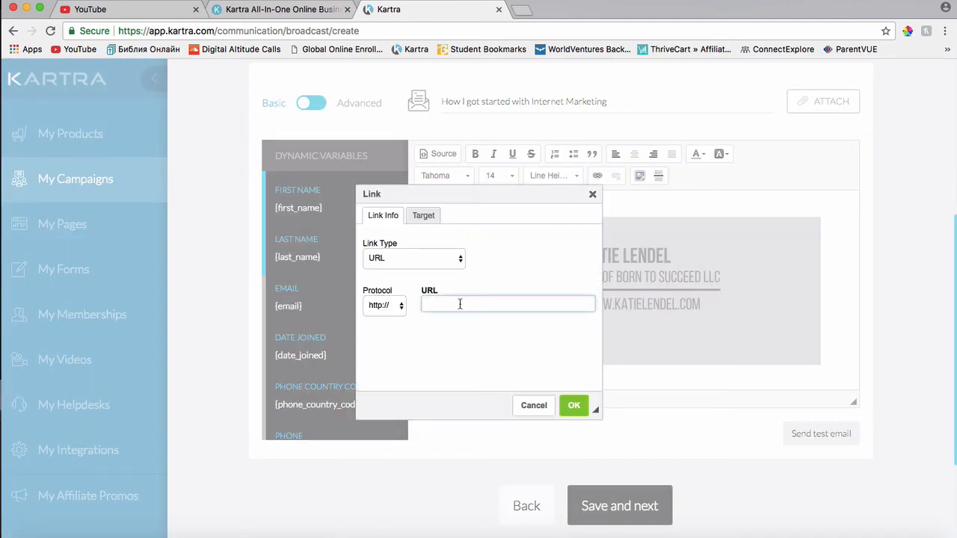
text(katielendel.com)
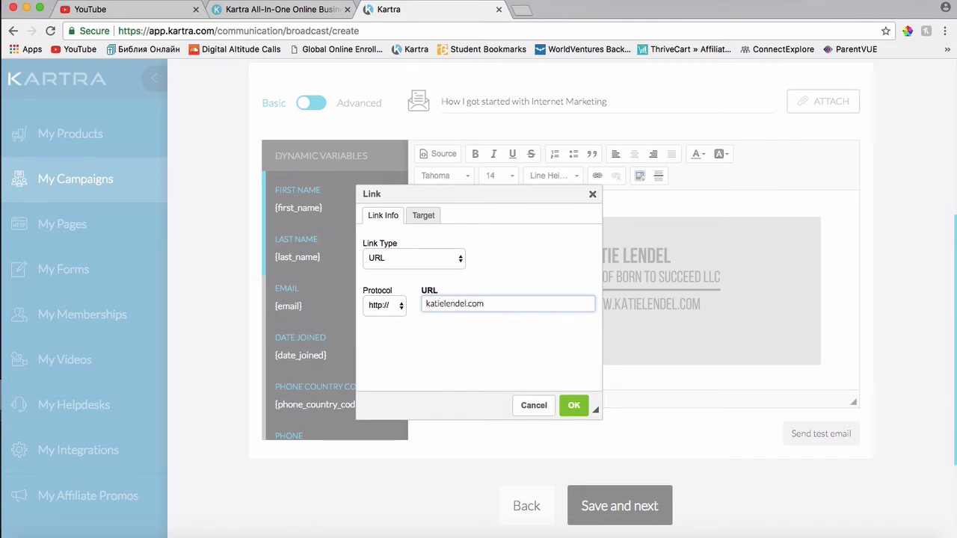
click(423, 215)
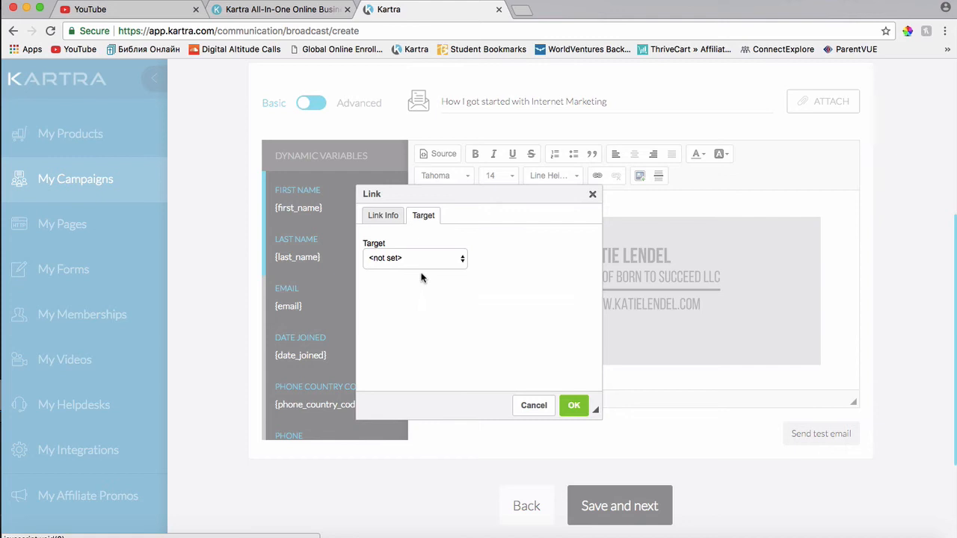
click(415, 258)
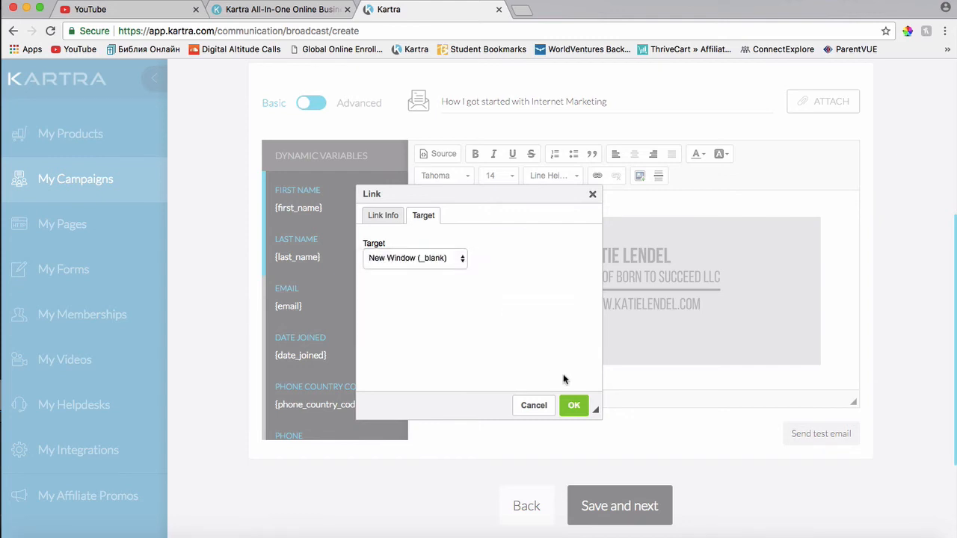
click(574, 405)
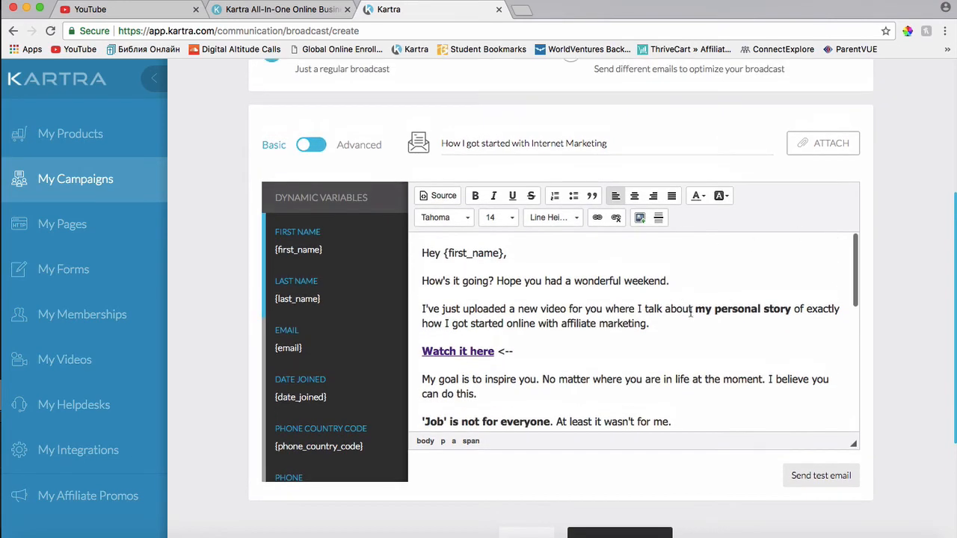
scroll(down, 3)
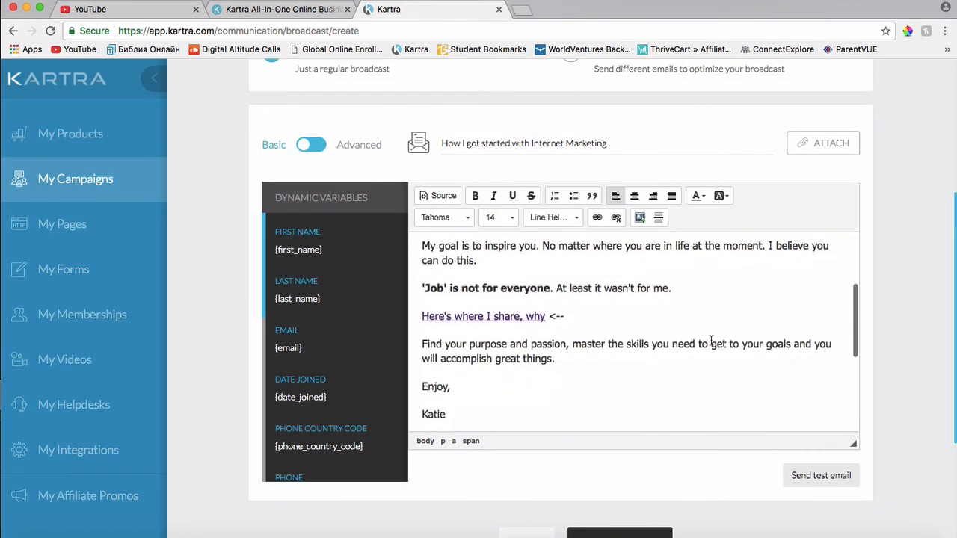
scroll(down, 3)
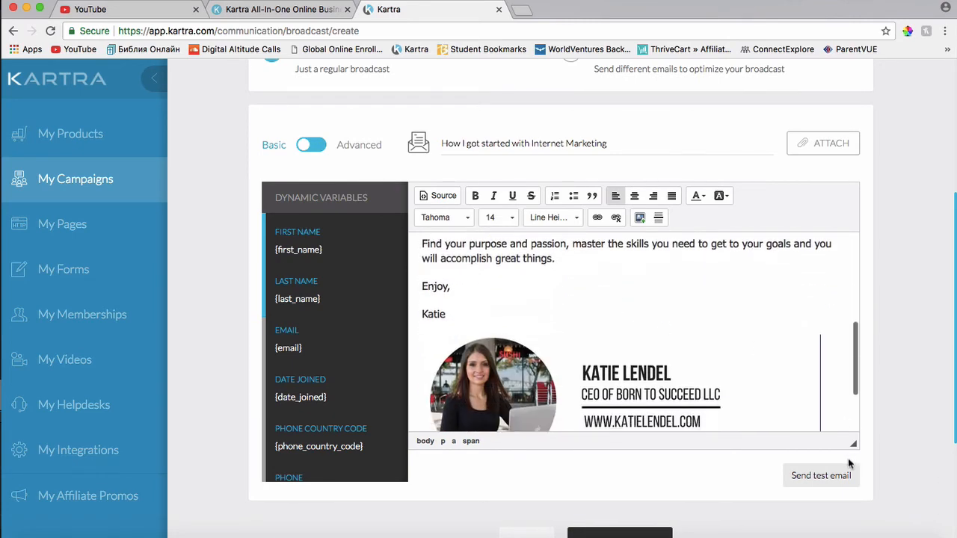
click(820, 476)
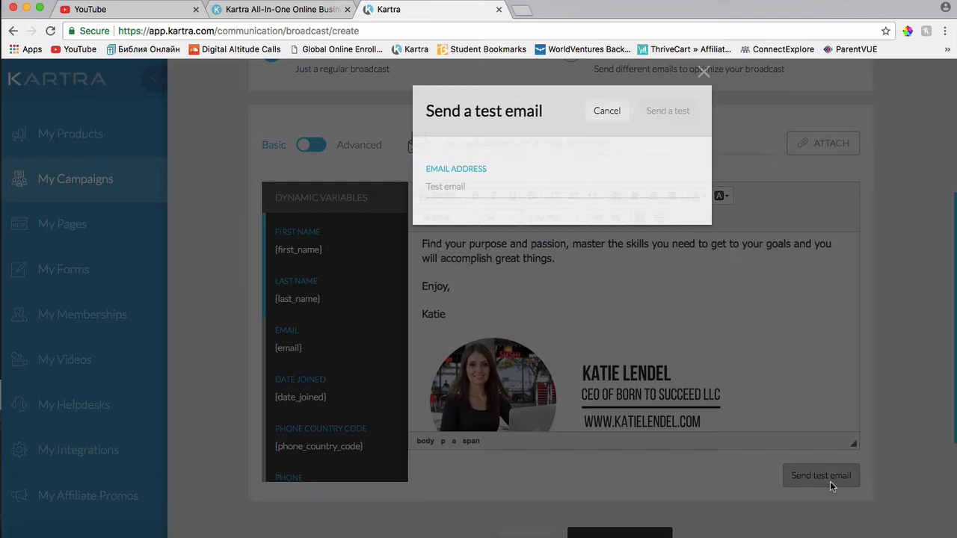
click(561, 186)
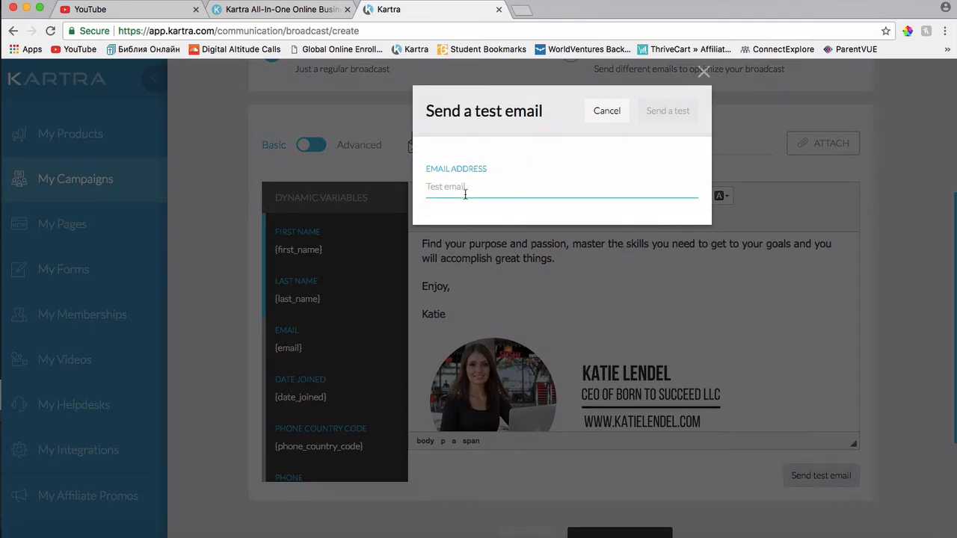
text(katielendel)
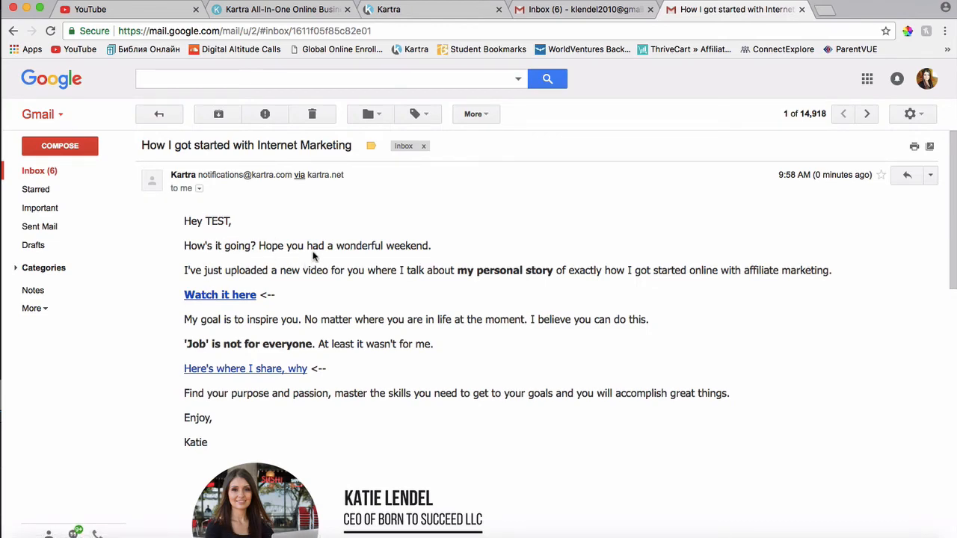
Review the test email in Gmail and check the 'Hey TEST' greeting.
scroll(down, 3)
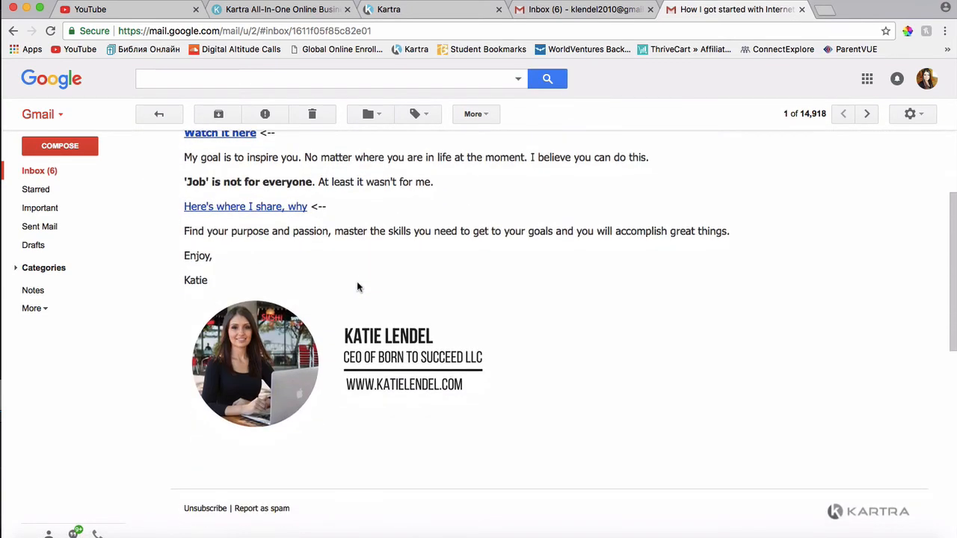
scroll(down, 3)
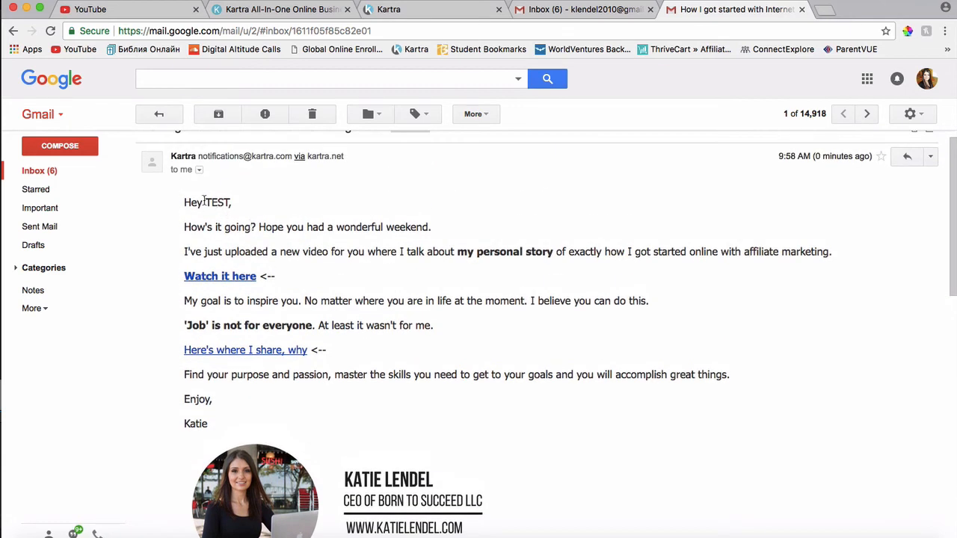
double_click(216, 202)
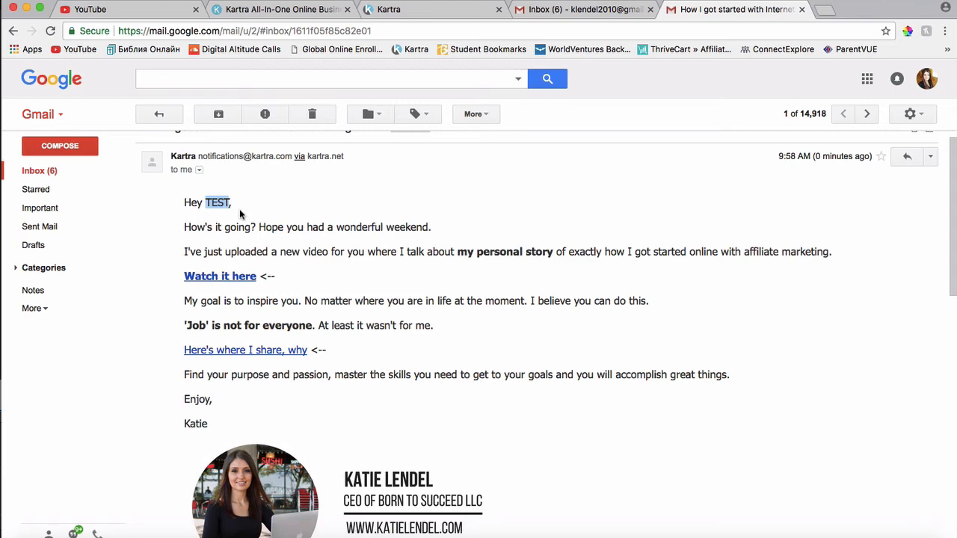
mouse_move(322, 249)
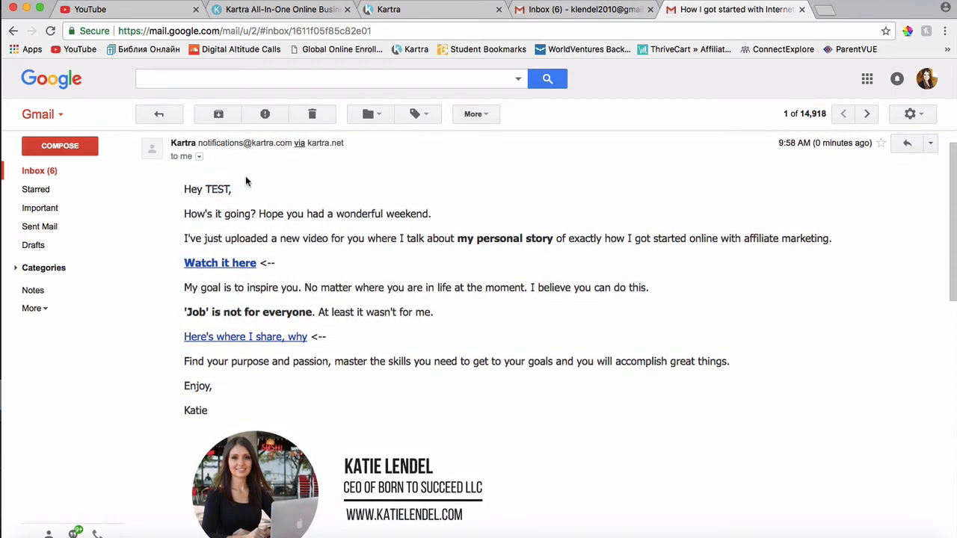
Open the 'Watch it here' YouTube video, close it, and return to Kartra.
scroll(down, 3)
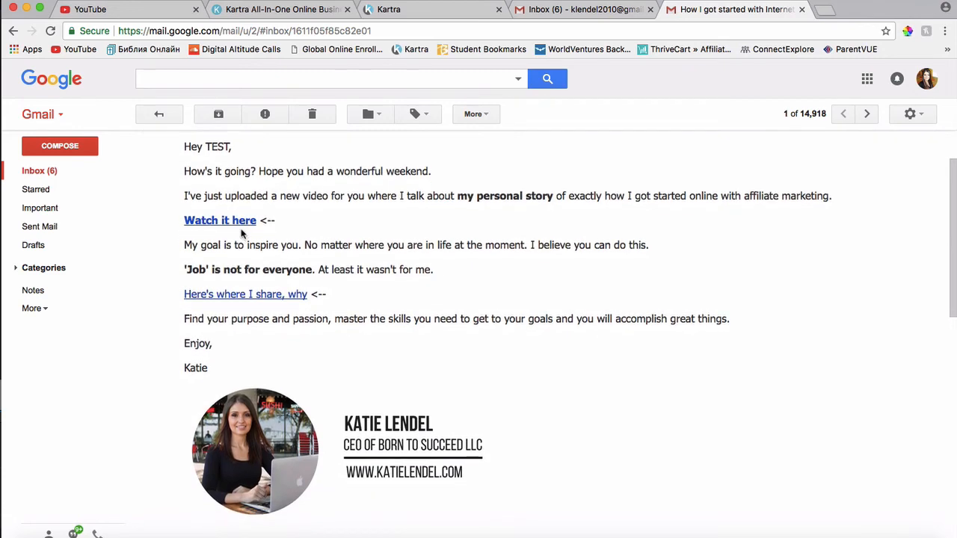
mouse_move(211, 210)
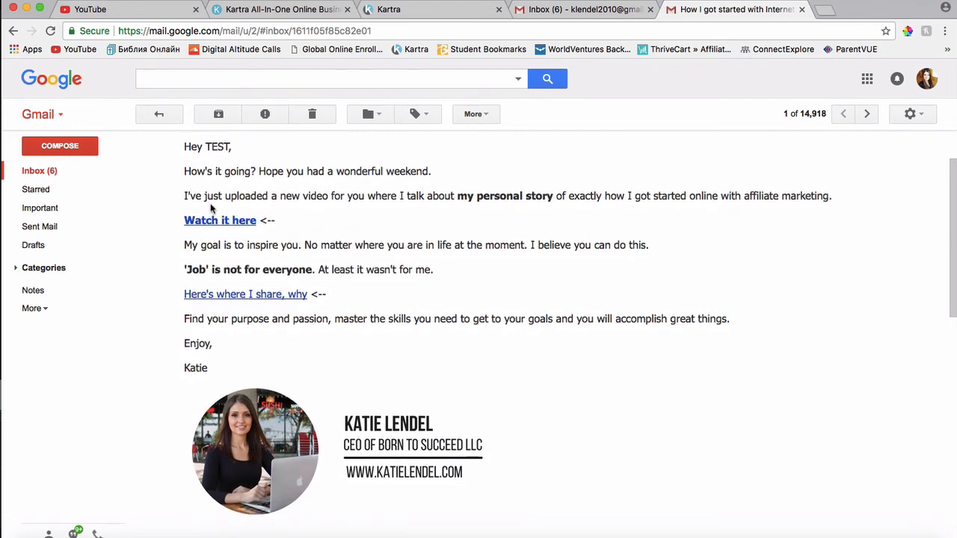
click(219, 219)
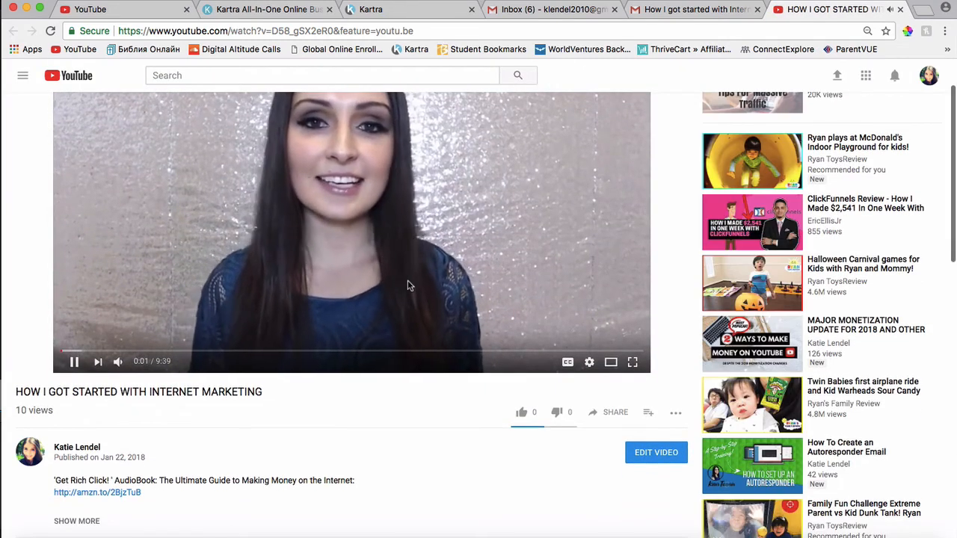
click(551, 9)
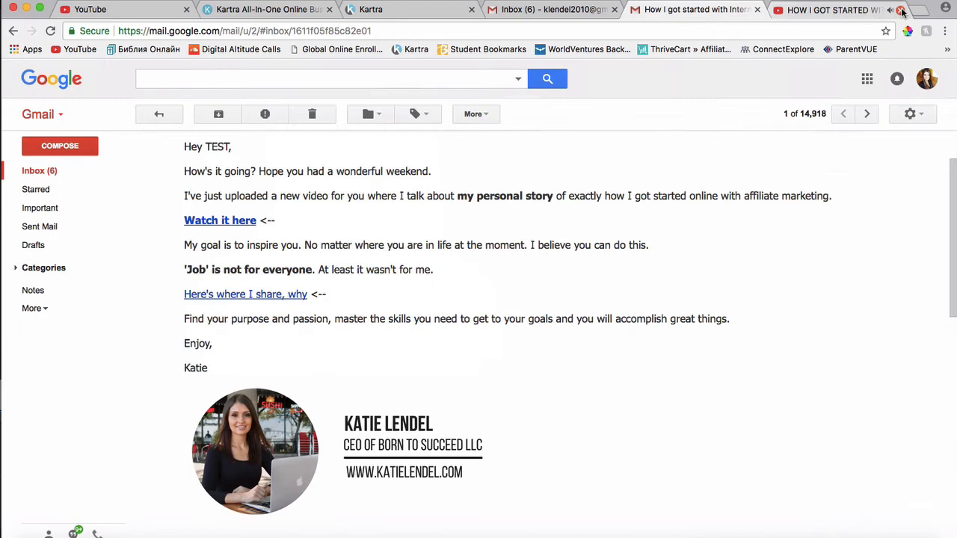
click(900, 10)
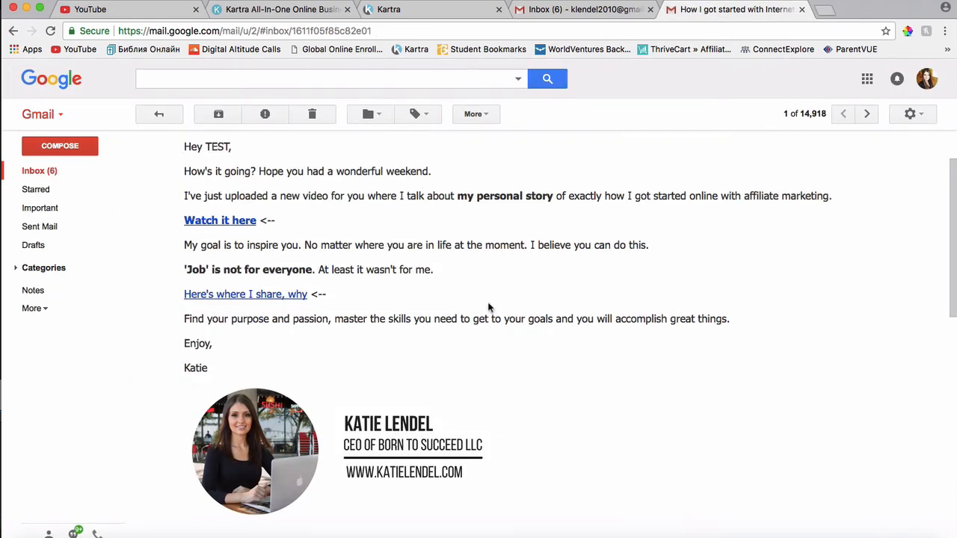
click(220, 220)
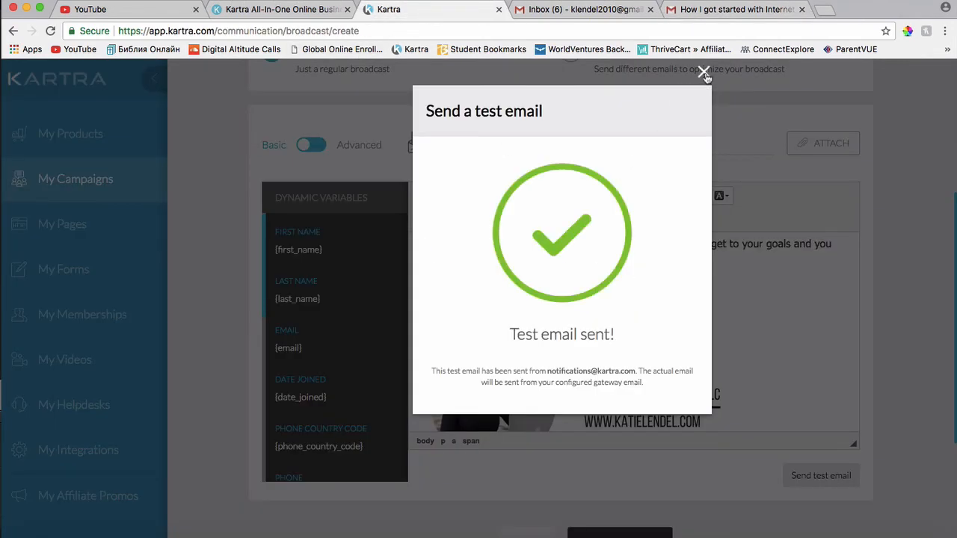
Close the test-sent confirmation and advance past message and automations to Send/Schedule.
click(702, 74)
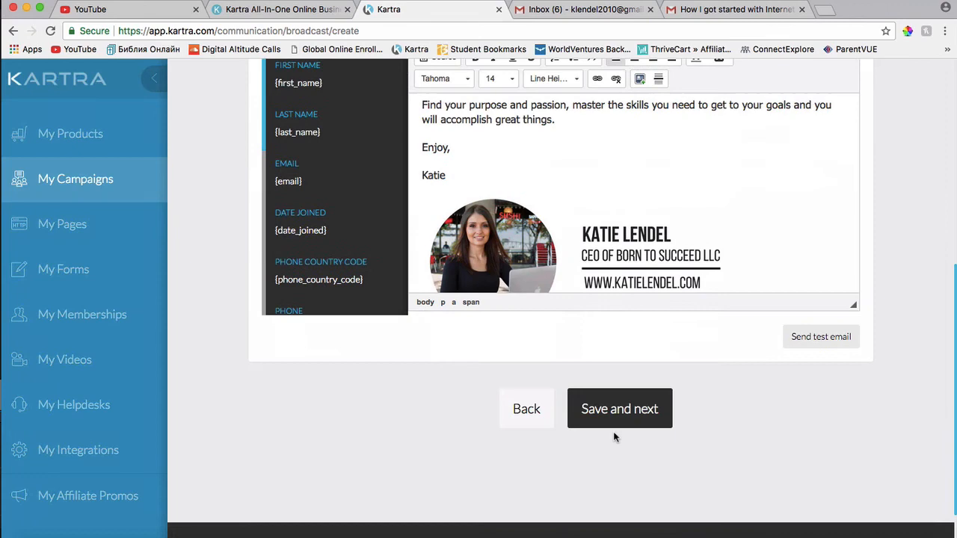
click(619, 409)
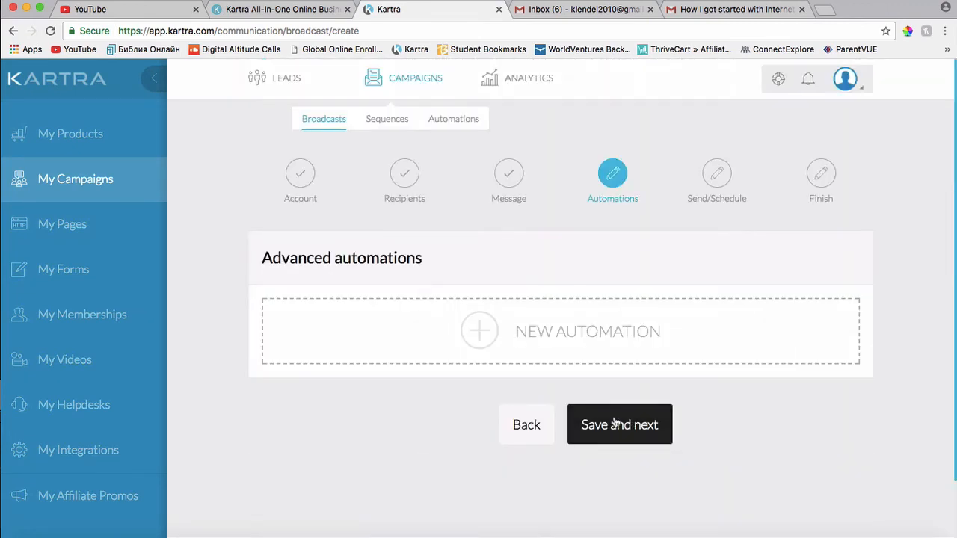
click(619, 424)
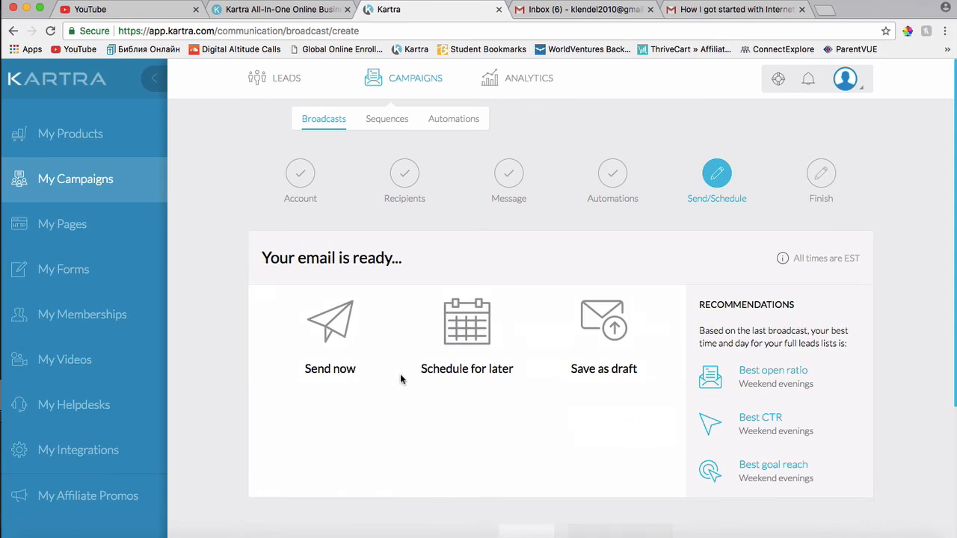
mouse_move(330, 325)
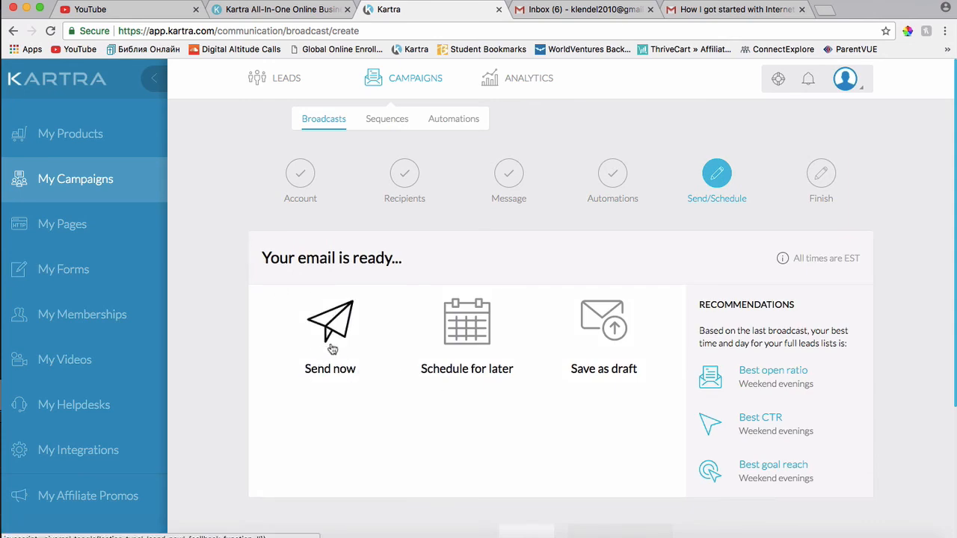
mouse_move(356, 340)
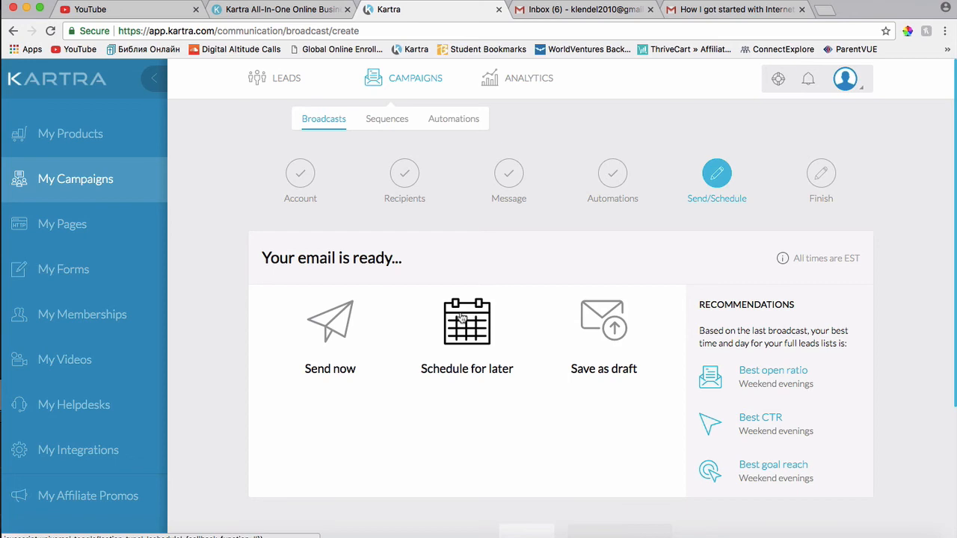
mouse_move(329, 329)
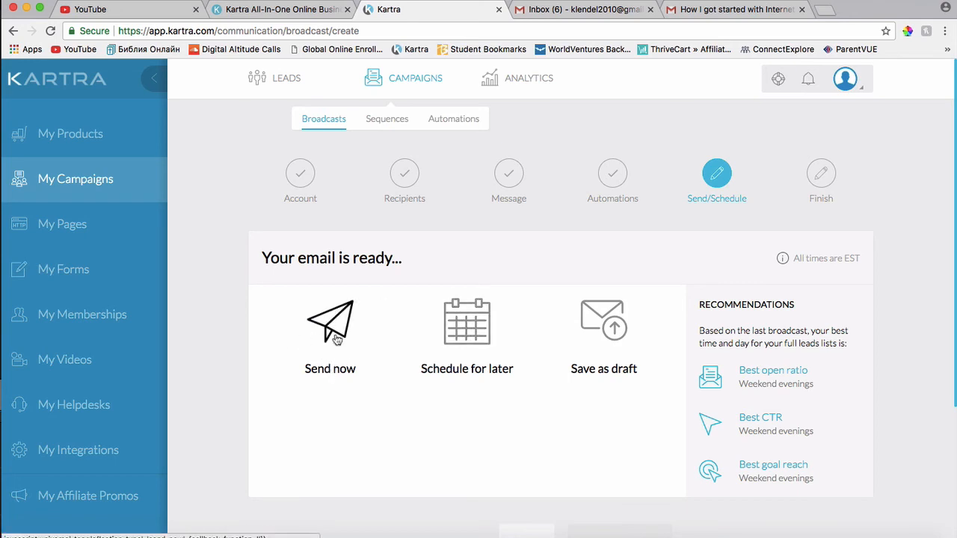
Choose 'Send now' and confirm sending the broadcast to 4,894 subscribers.
click(330, 329)
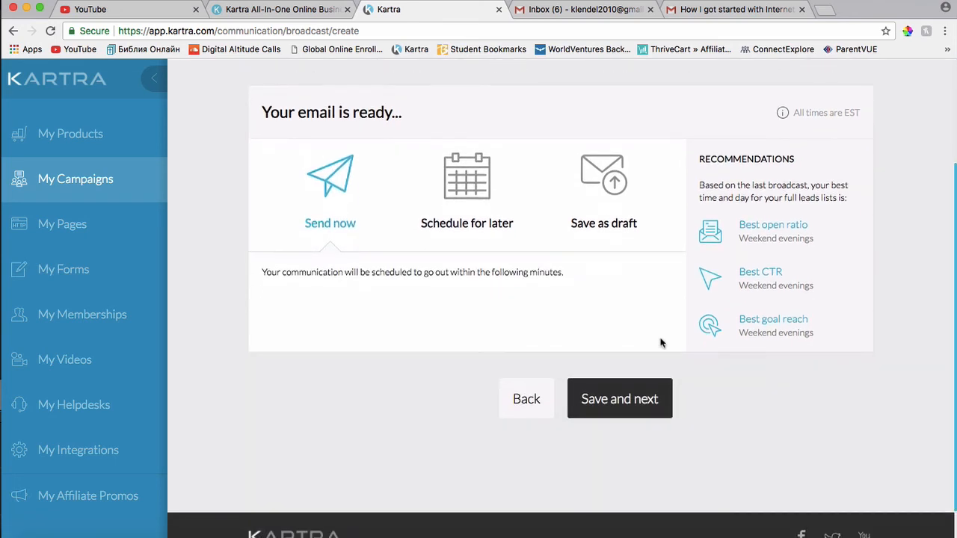
click(618, 398)
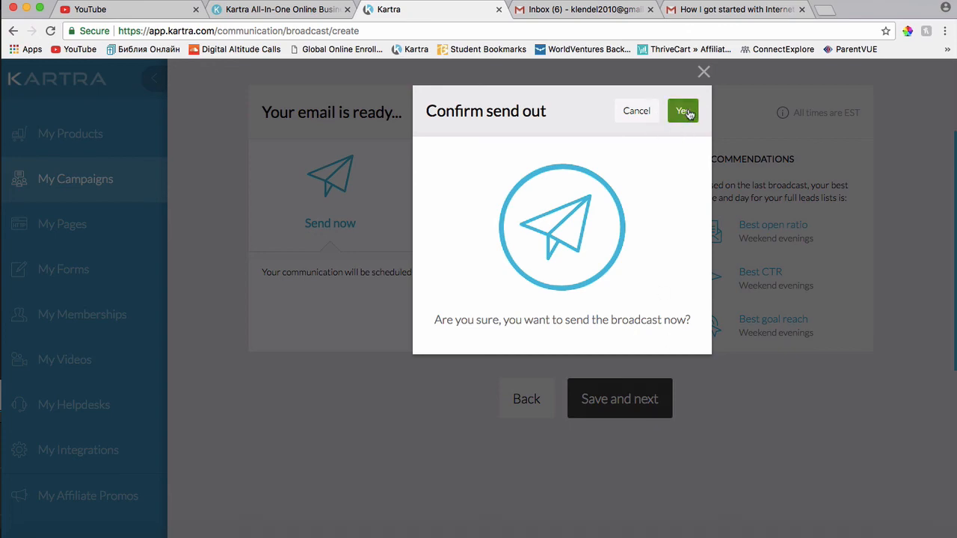
click(681, 111)
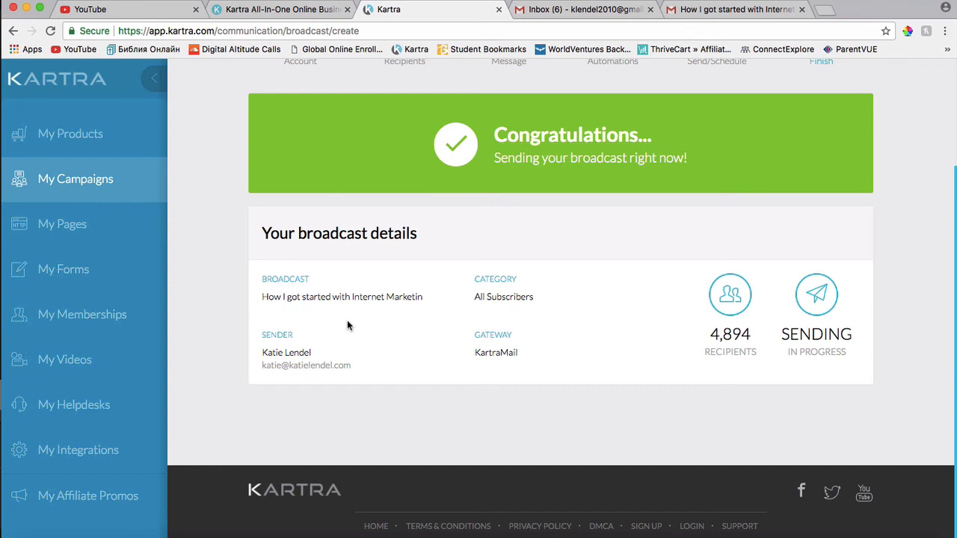
mouse_move(611, 348)
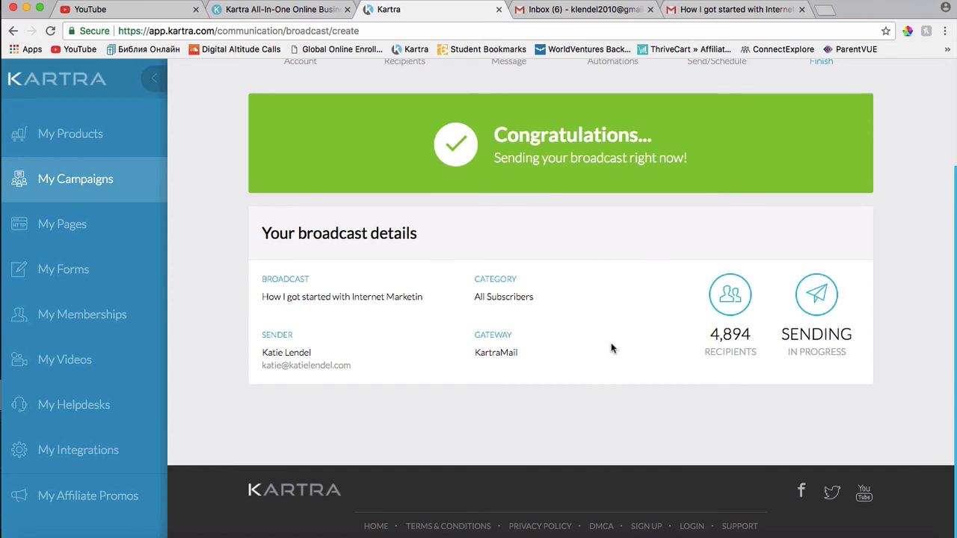
mouse_move(715, 252)
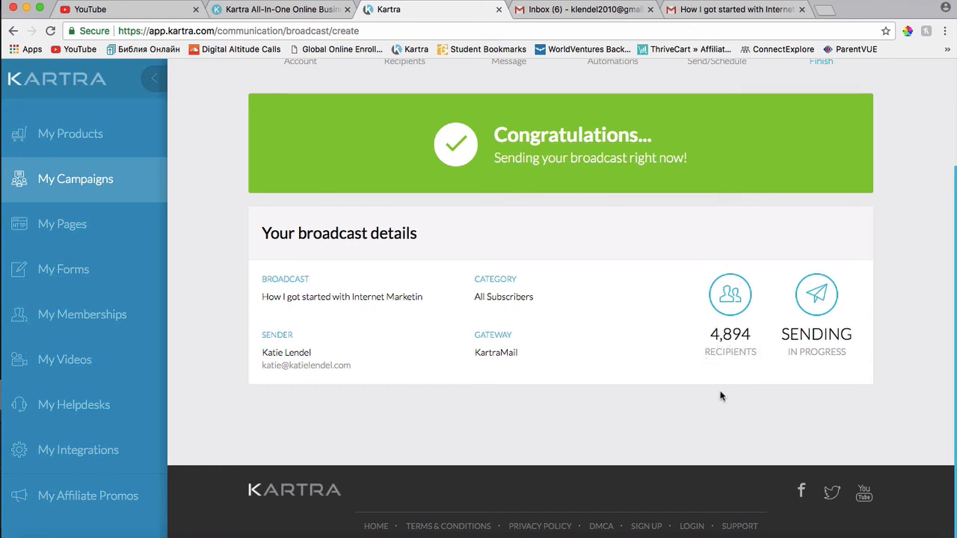
mouse_move(695, 387)
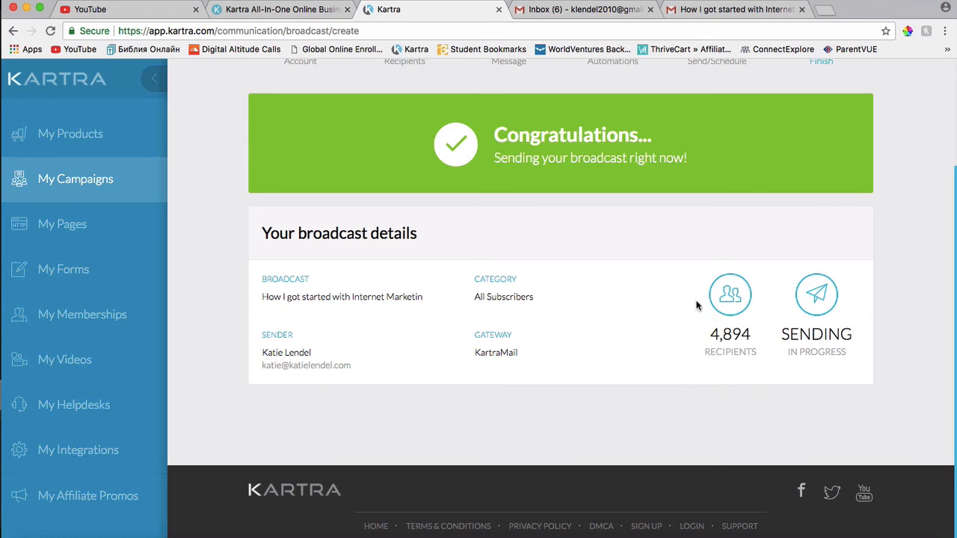
mouse_move(680, 379)
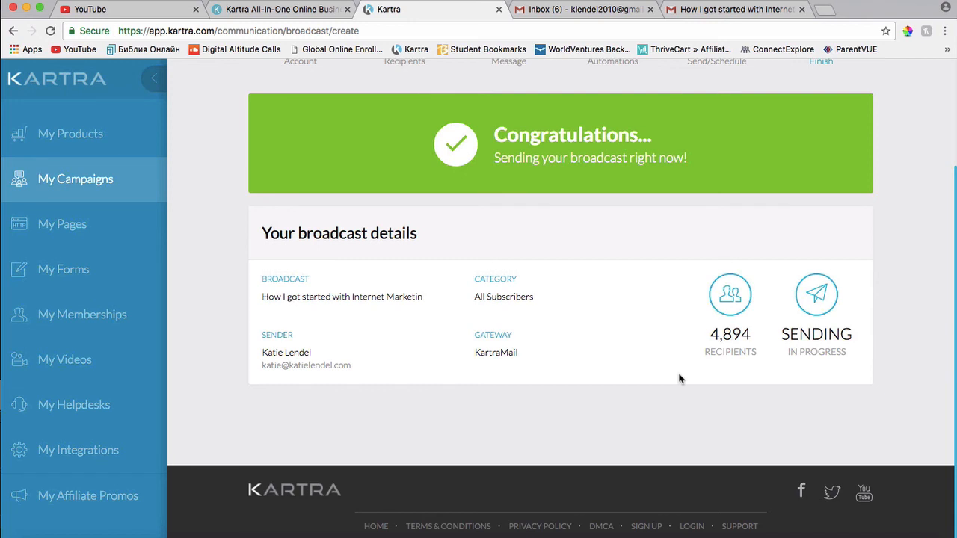
mouse_move(655, 395)
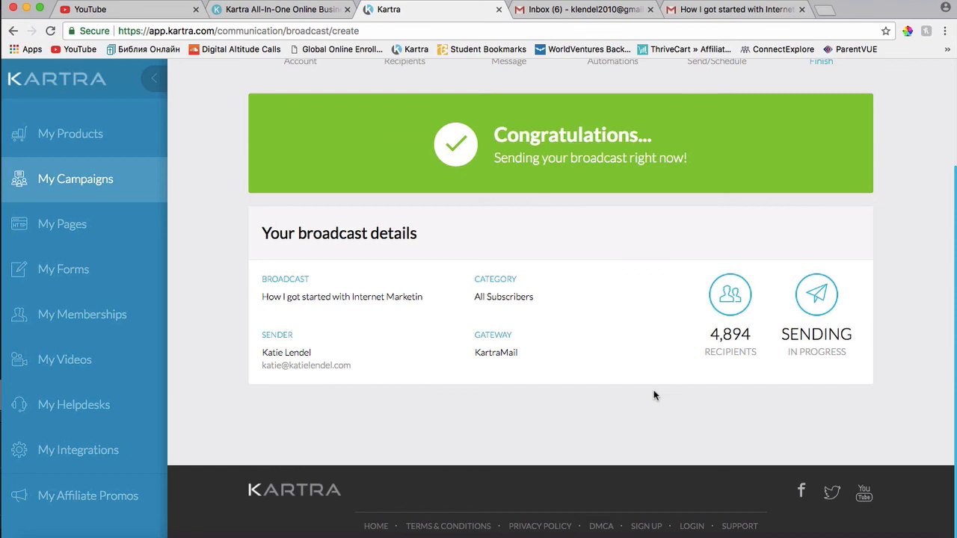
mouse_move(740, 399)
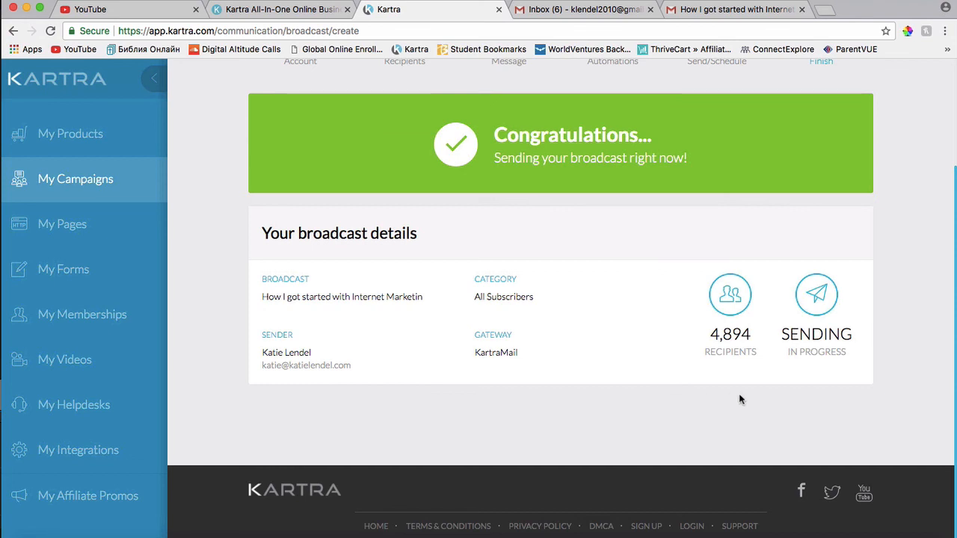
mouse_move(702, 387)
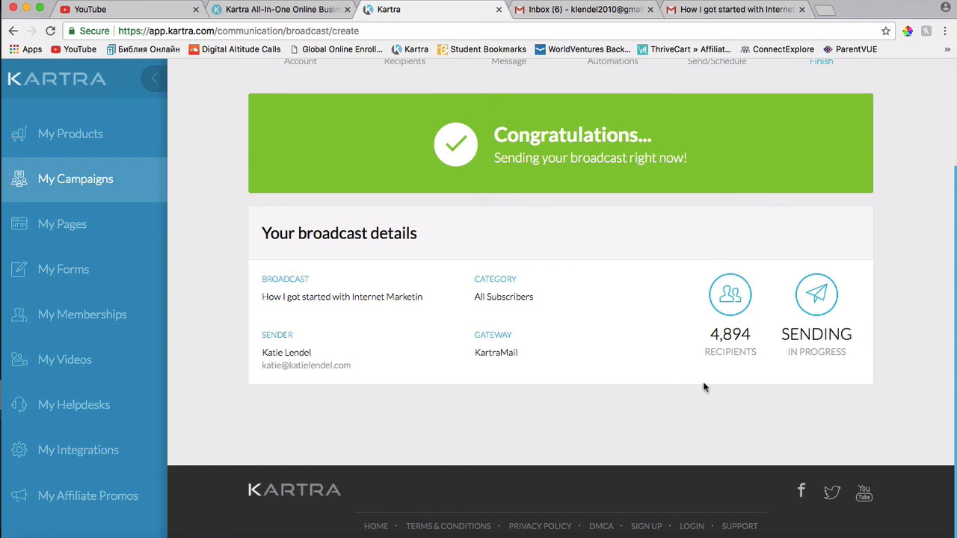
mouse_move(703, 376)
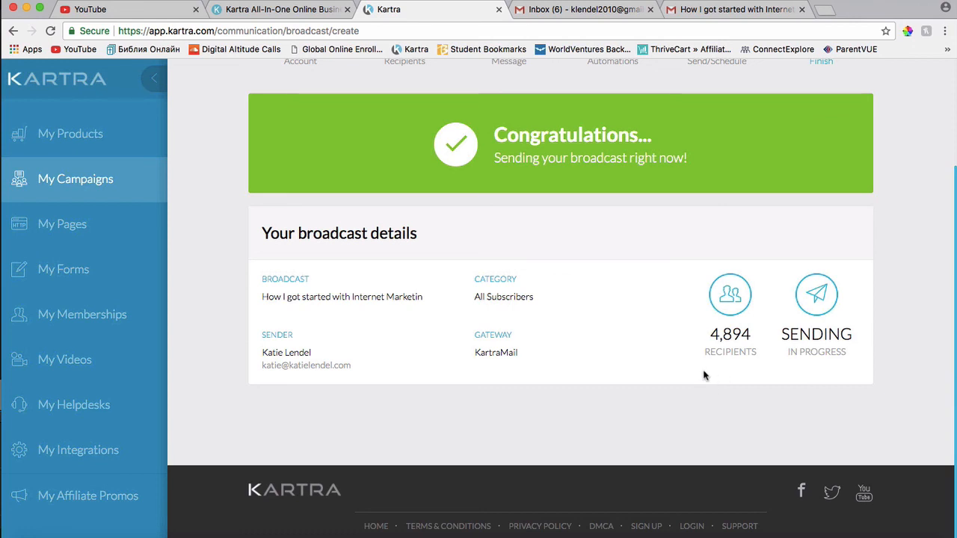
mouse_move(709, 405)
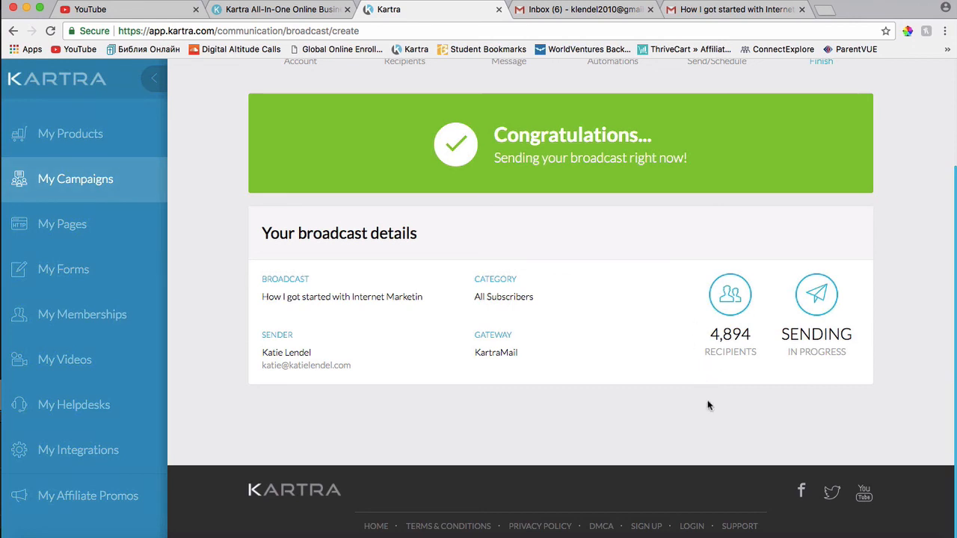
mouse_move(676, 328)
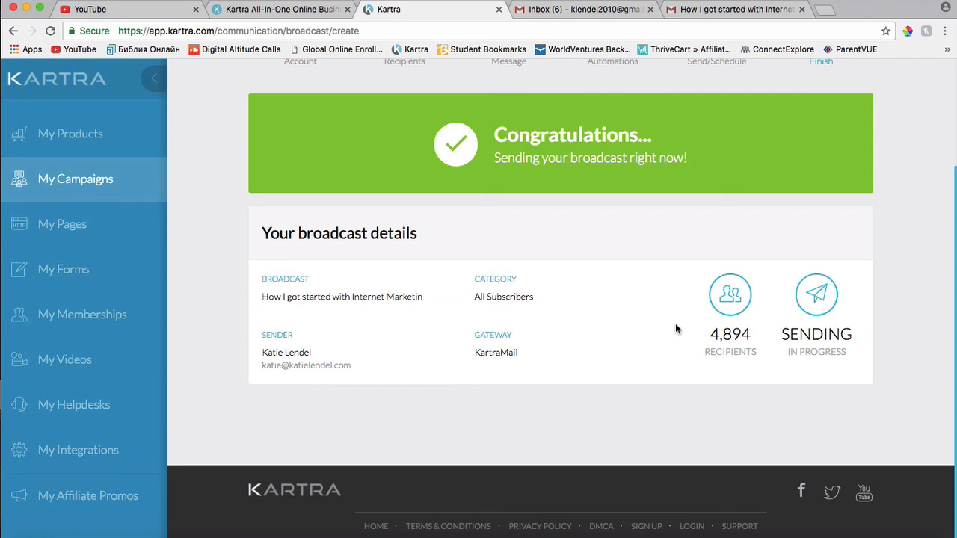
mouse_move(640, 394)
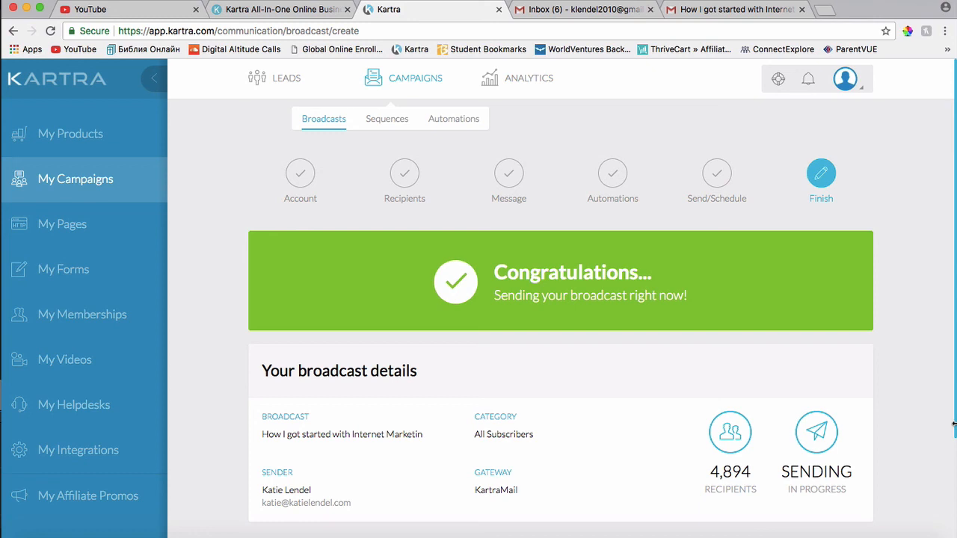
mouse_move(928, 352)
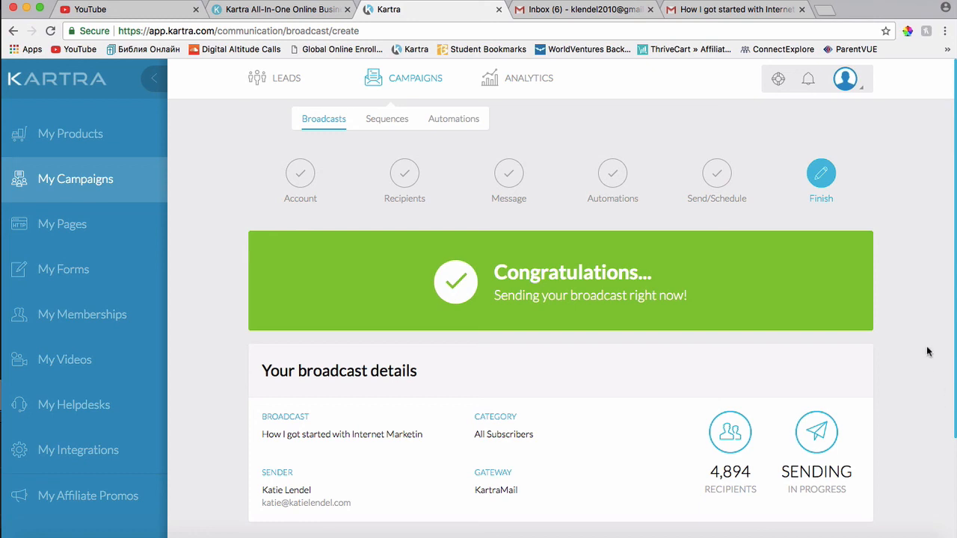
mouse_move(927, 374)
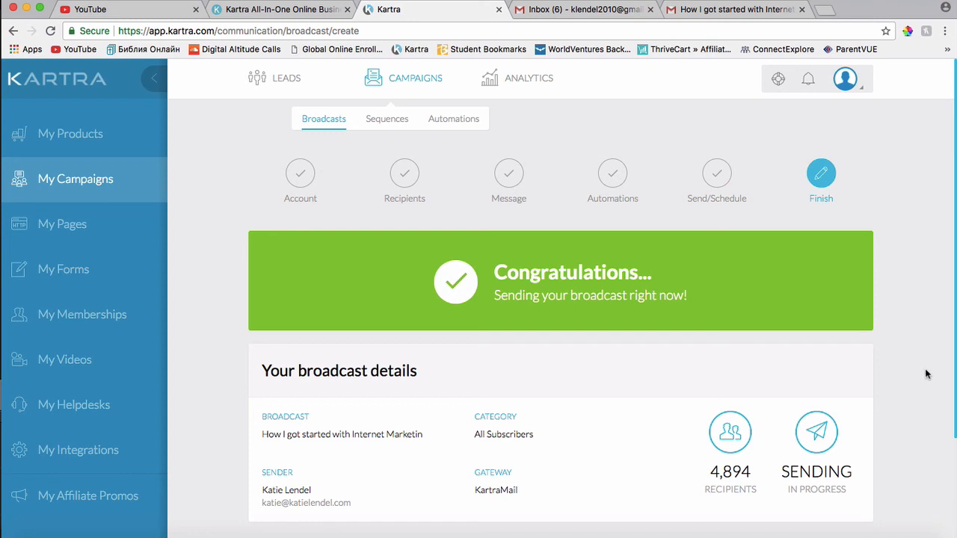
mouse_move(932, 394)
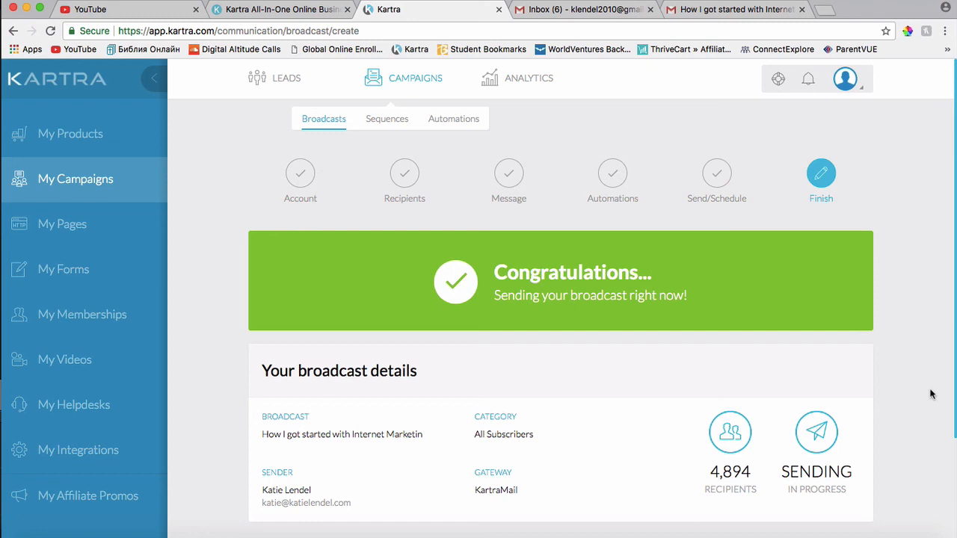
mouse_move(950, 373)
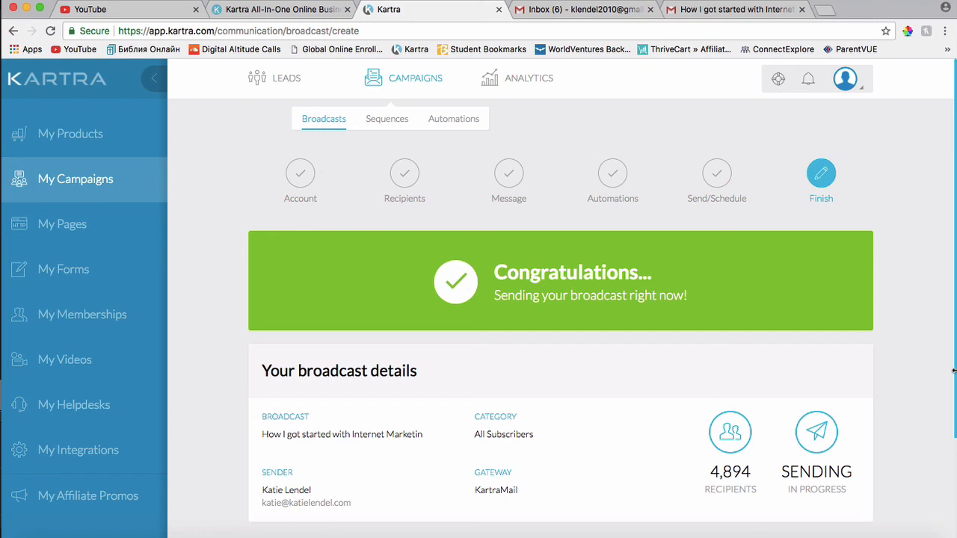